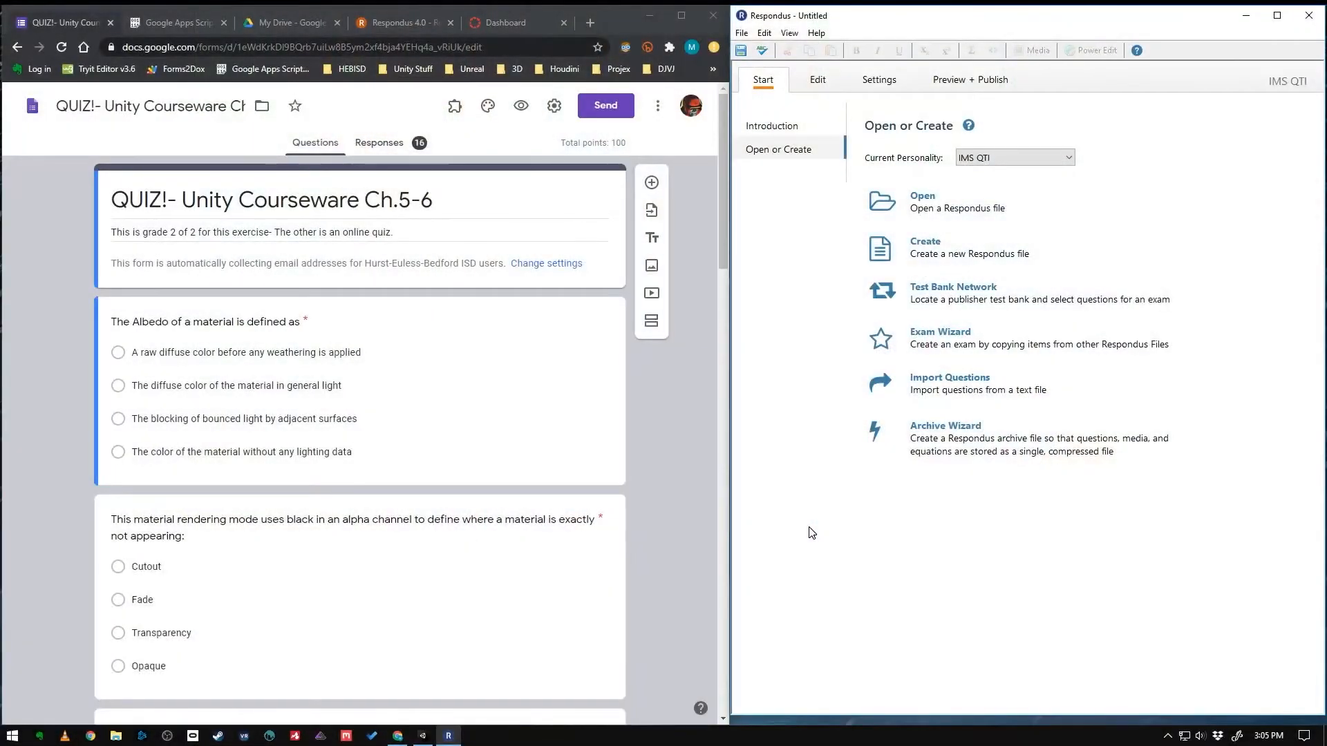
{"action": "mouse_move", "coordinate": [699, 512]}
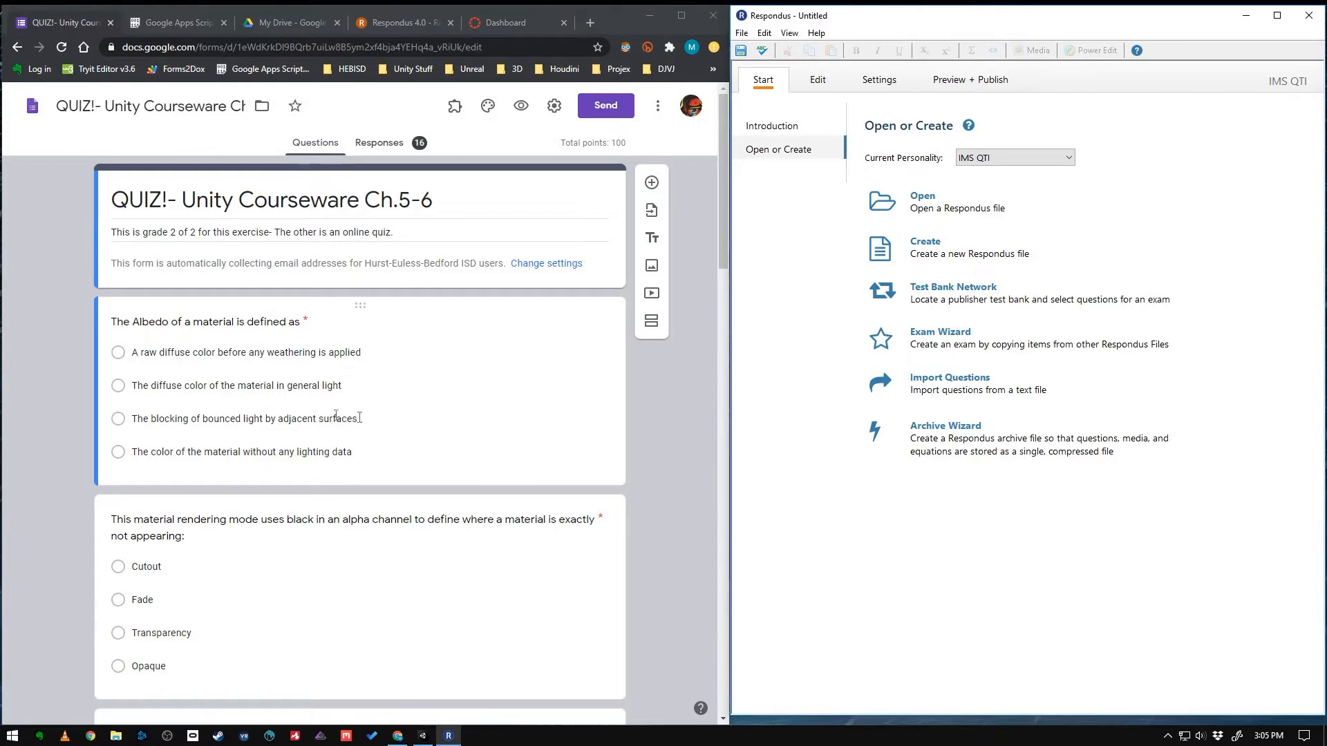
Show the More options menu for the Unity Courseware Ch.5-6 quiz form
{"action": "scroll", "scroll_direction": "down", "scroll_amount": 3}
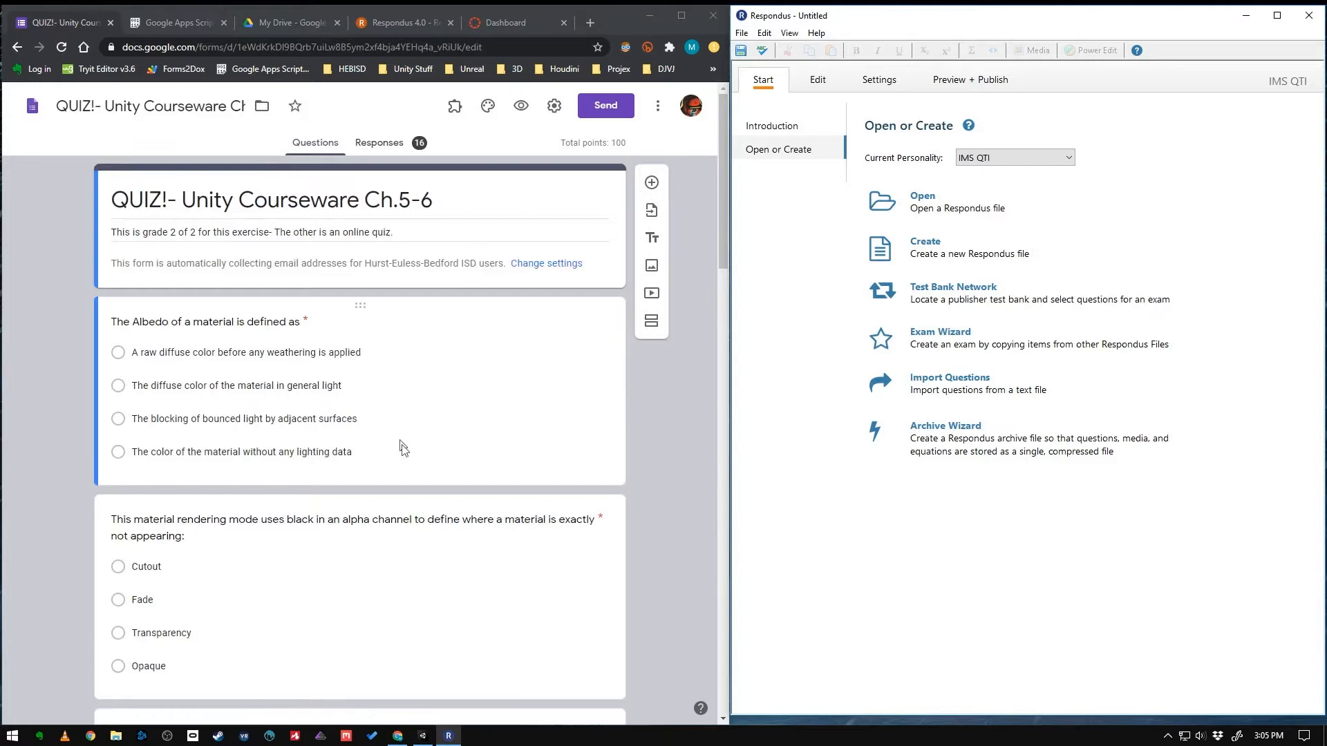
{"action": "mouse_move", "coordinate": [657, 106]}
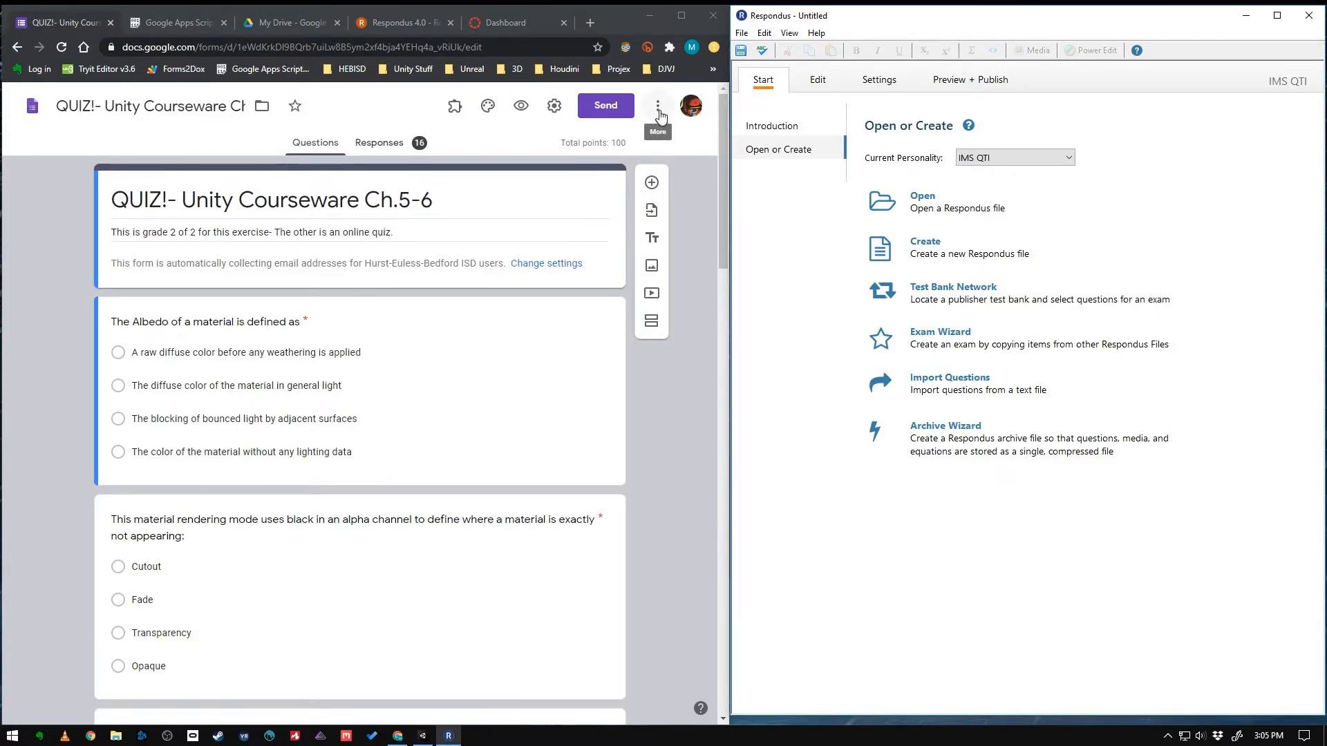
{"action": "left_click", "coordinate": [658, 105]}
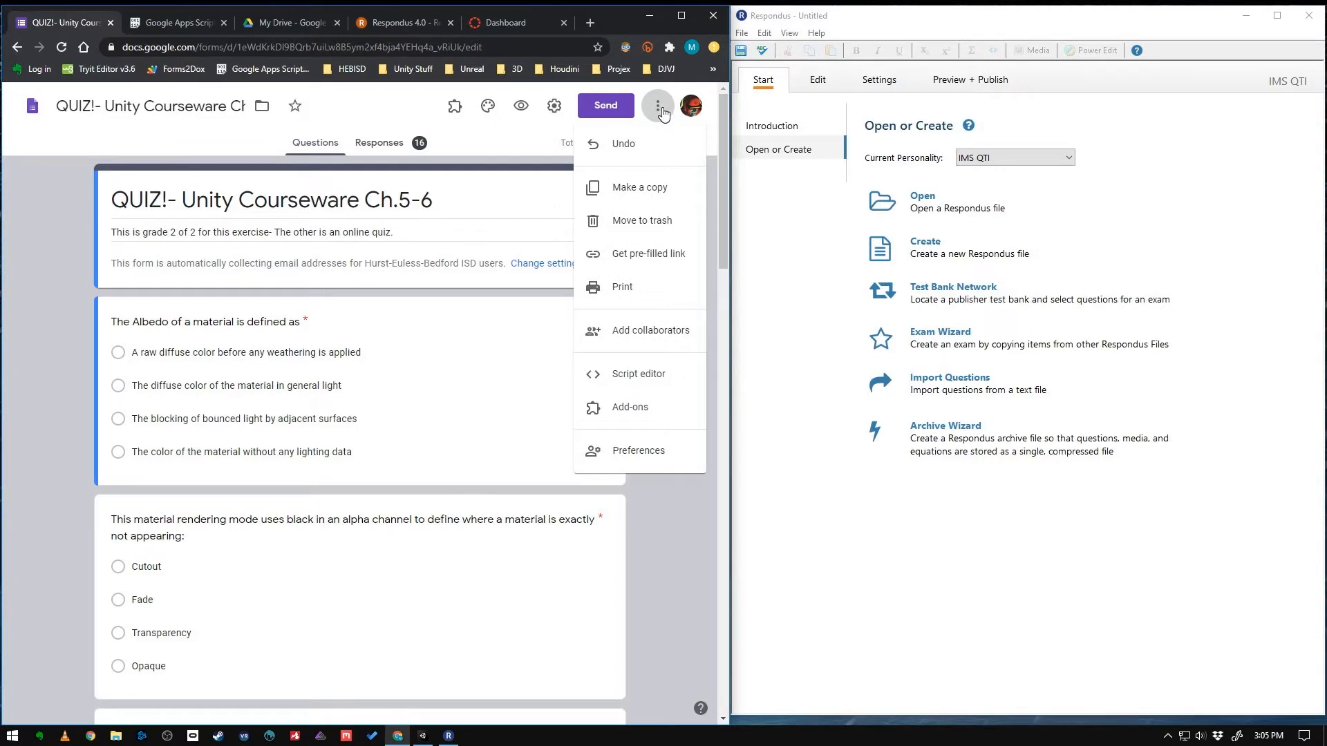
Create a bound Apps Script project for the form and name it 'Exporter'
{"action": "left_click", "coordinate": [638, 374]}
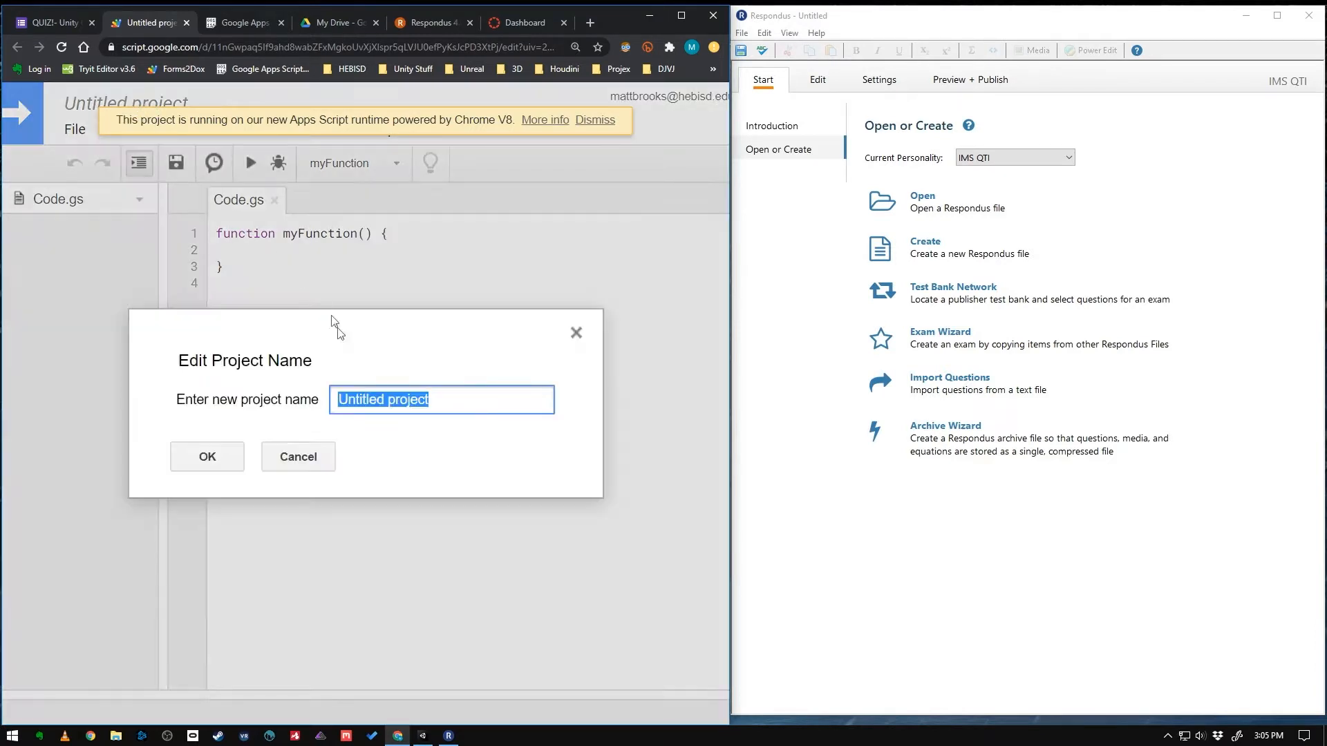
{"action": "mouse_move", "coordinate": [361, 366]}
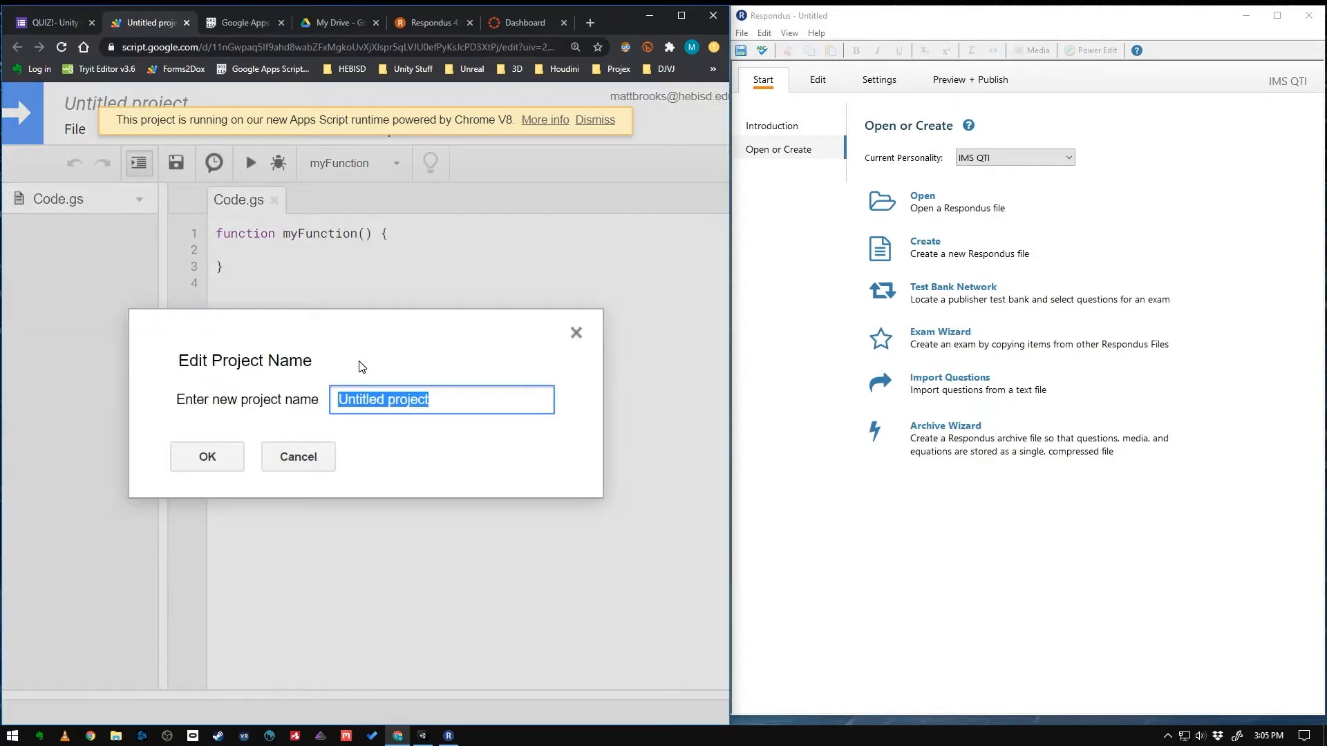
{"action": "type", "text": "Exporter"}
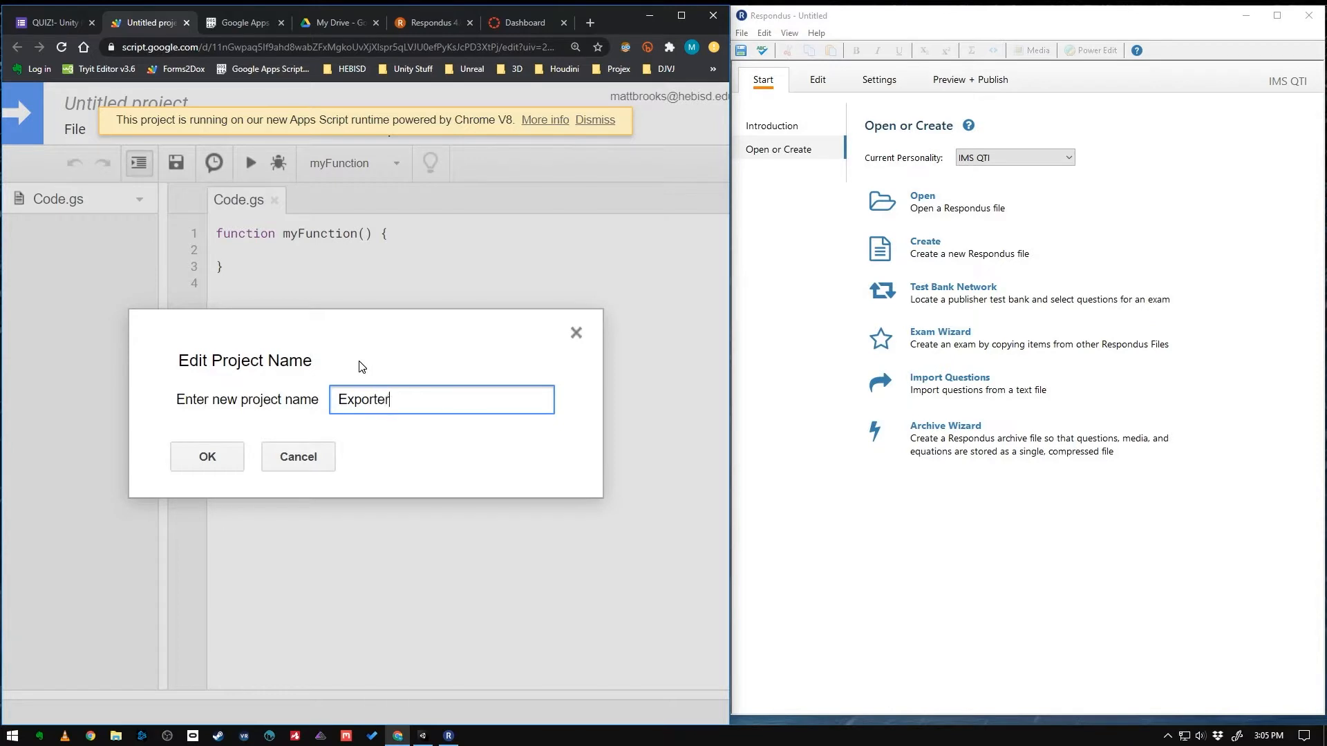
{"action": "left_click", "coordinate": [207, 456]}
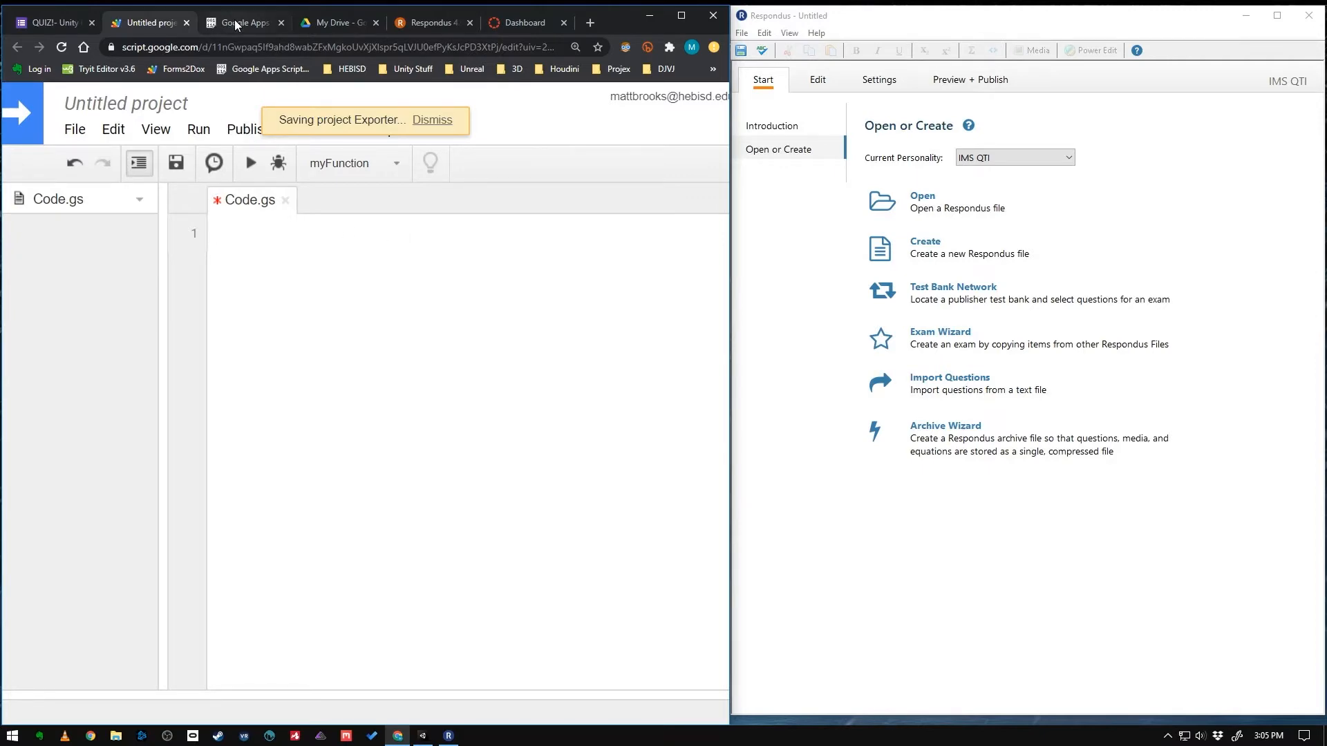
Copy the full quiz-to-Respondus exporter script from Pastebin's RAW Paste Data
{"action": "left_click", "coordinate": [241, 23]}
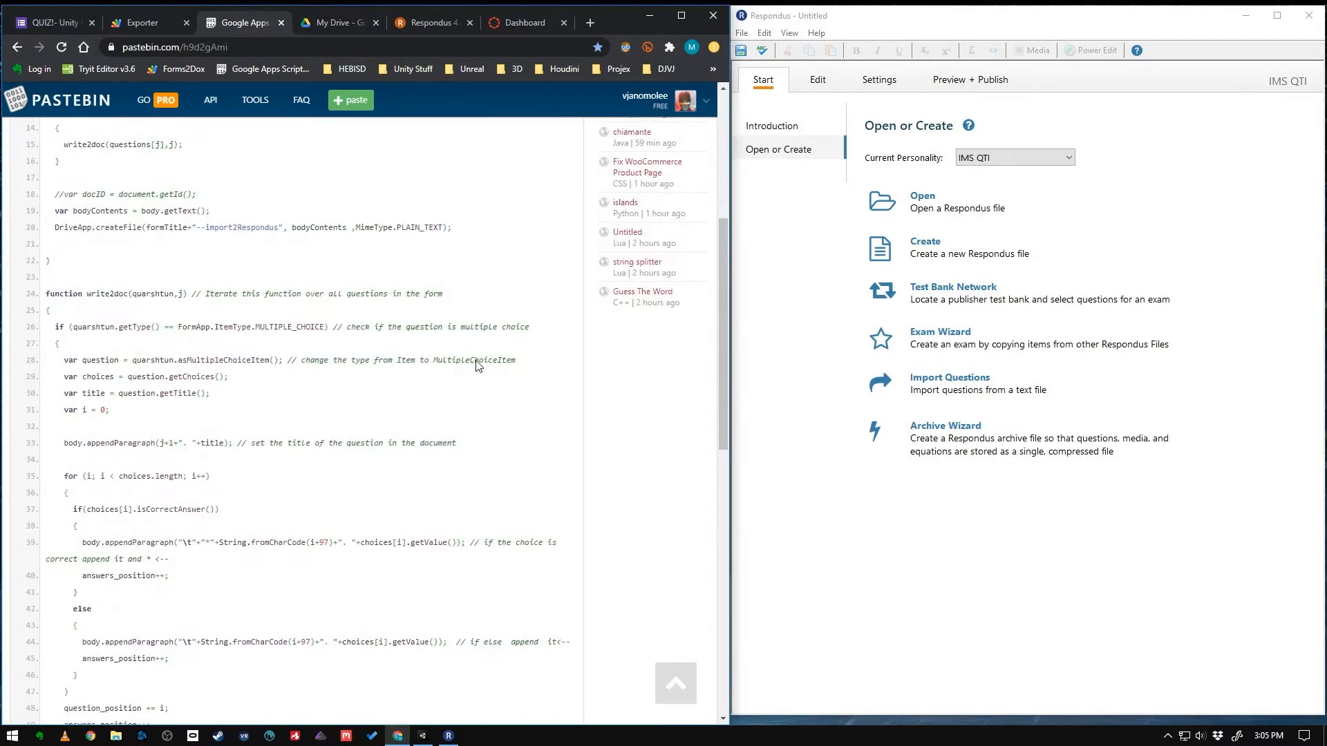
{"action": "scroll", "scroll_direction": "down", "scroll_amount": 3}
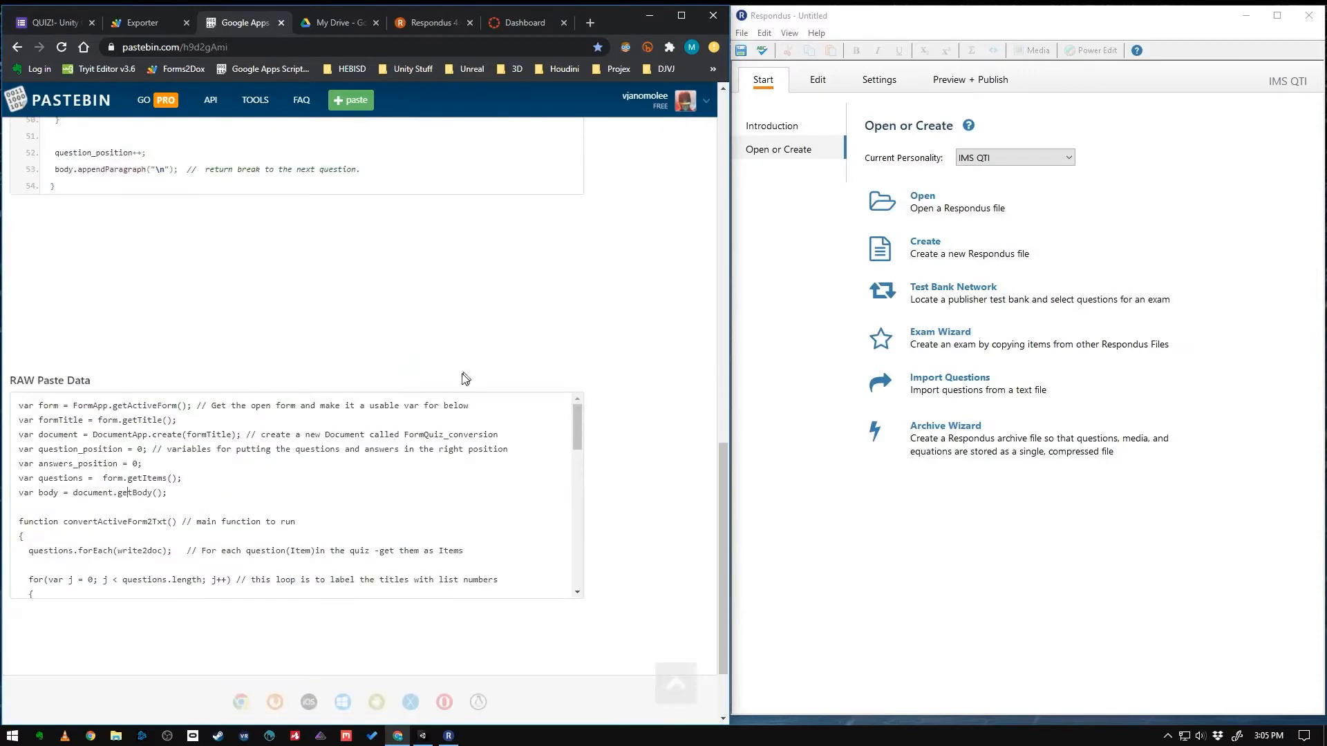
{"action": "scroll", "scroll_direction": "down", "scroll_amount": 3}
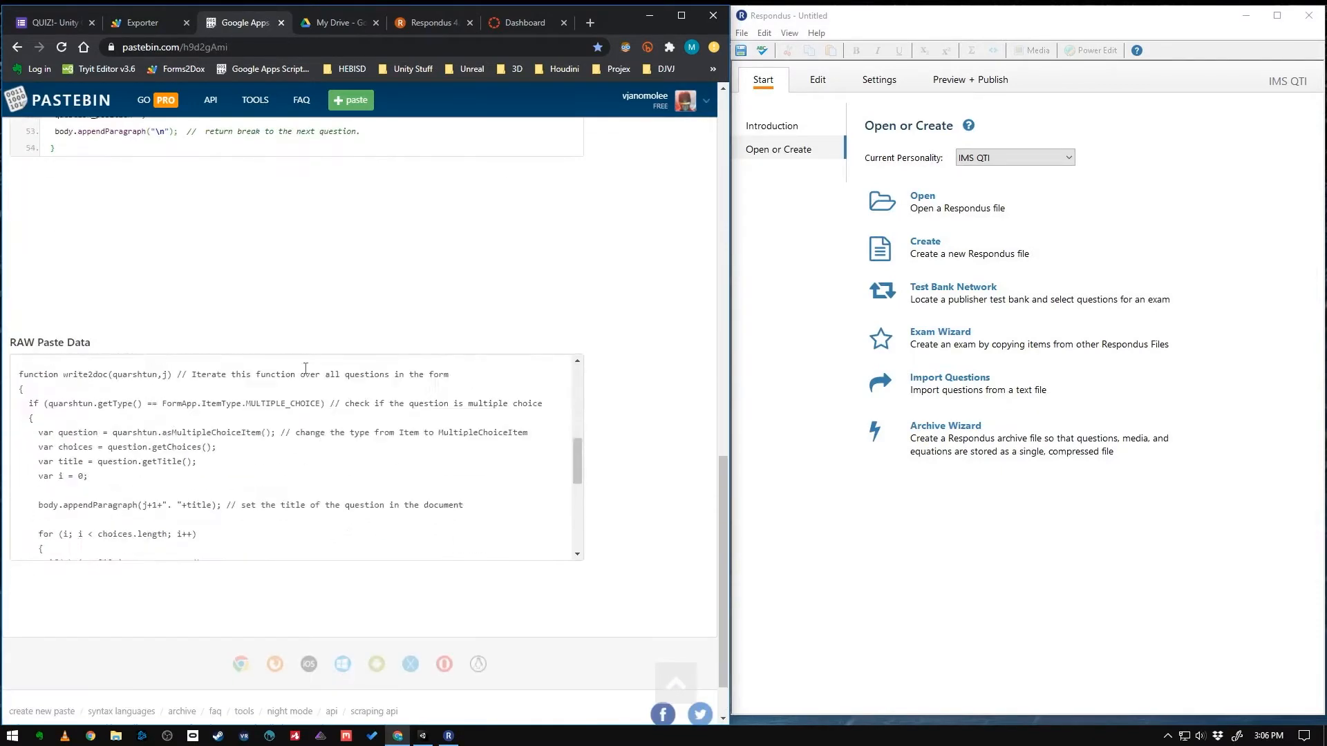
{"action": "scroll", "scroll_direction": "down", "scroll_amount": 3}
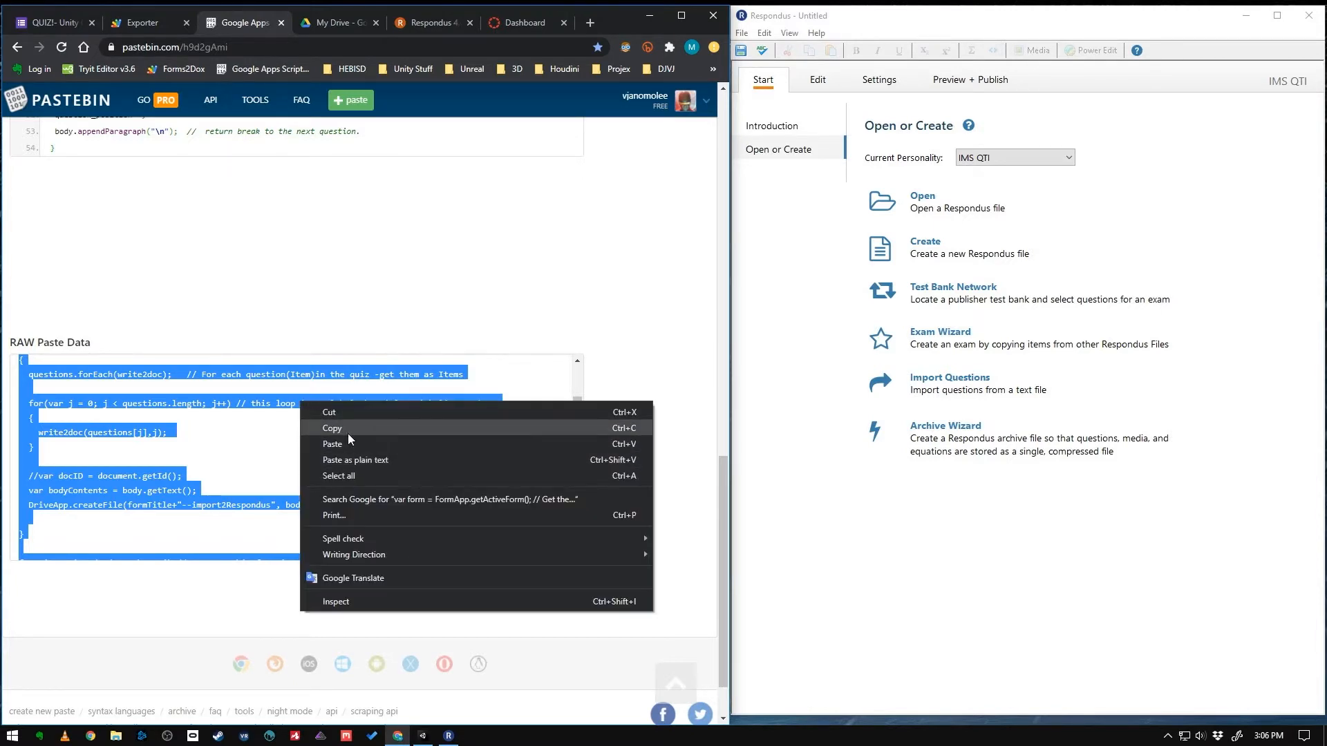
{"action": "left_click", "coordinate": [331, 428]}
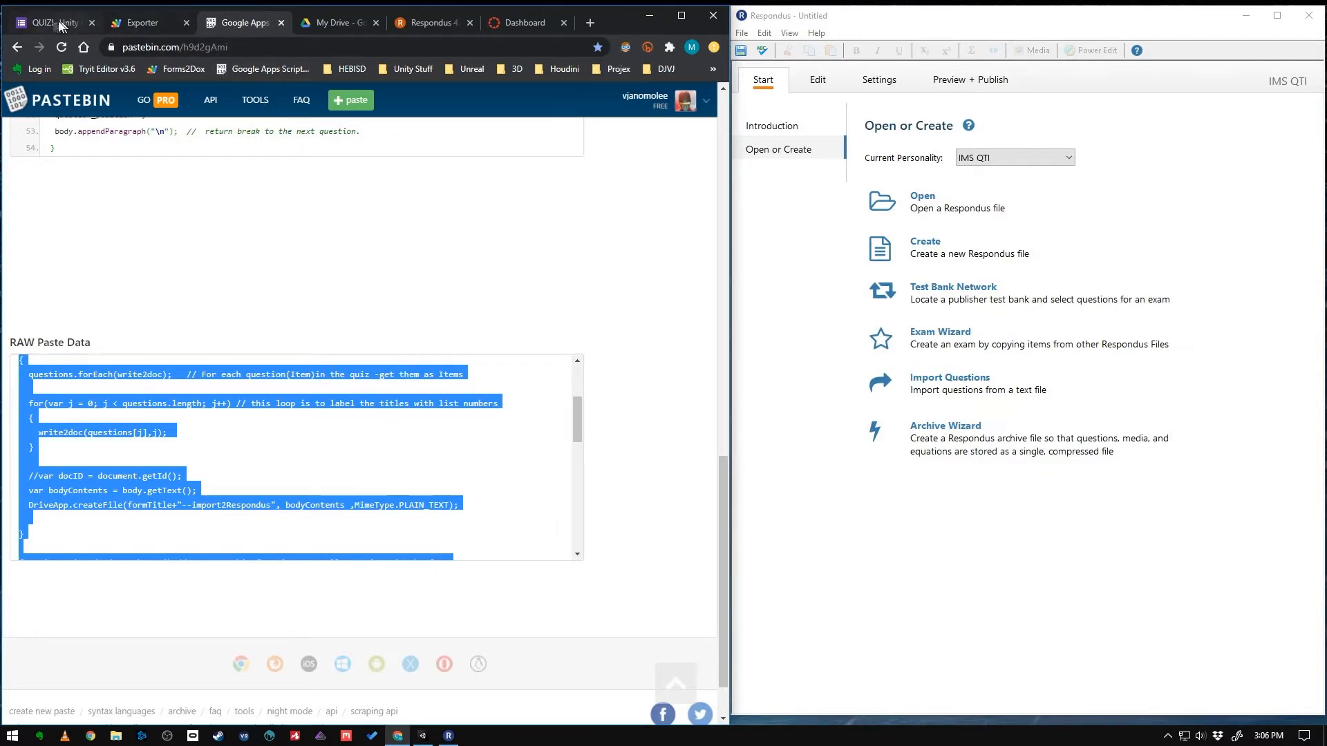
Paste the exporter script into Code.gs and save all project files
{"action": "left_click", "coordinate": [52, 22]}
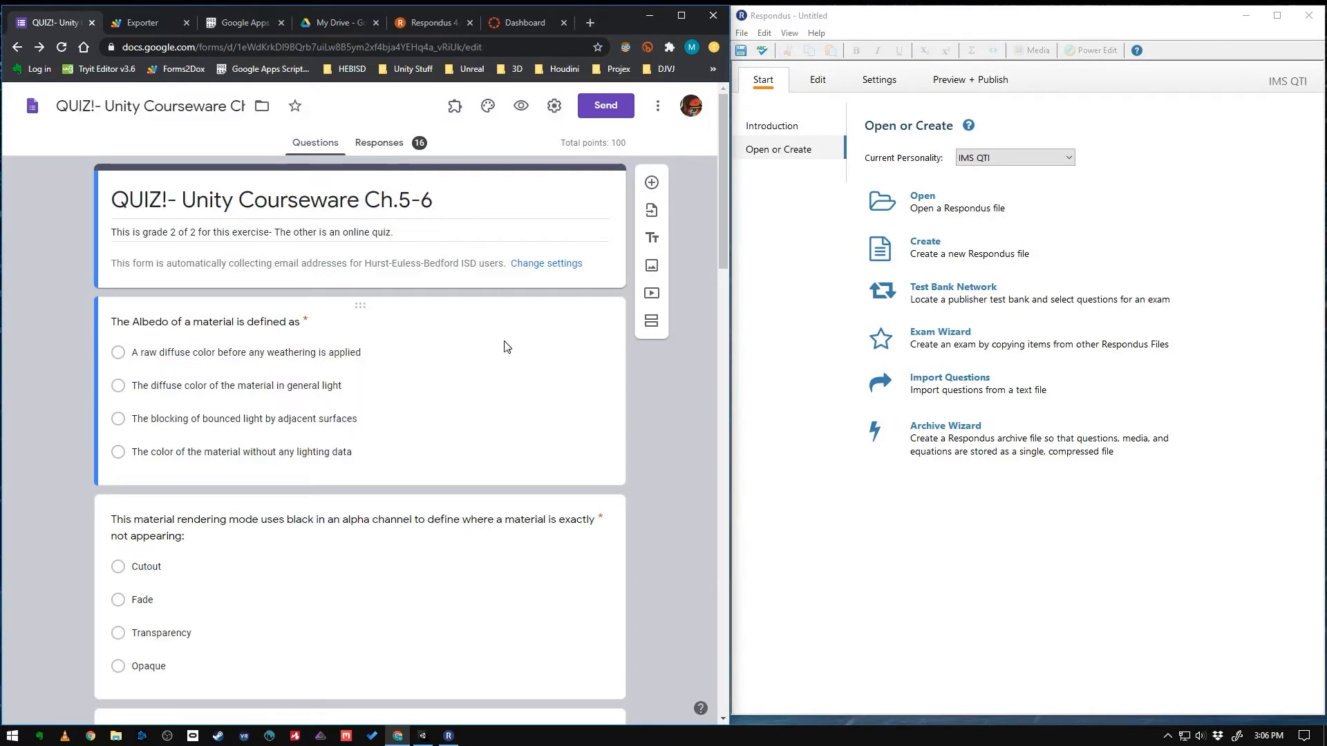
{"action": "mouse_move", "coordinate": [657, 105]}
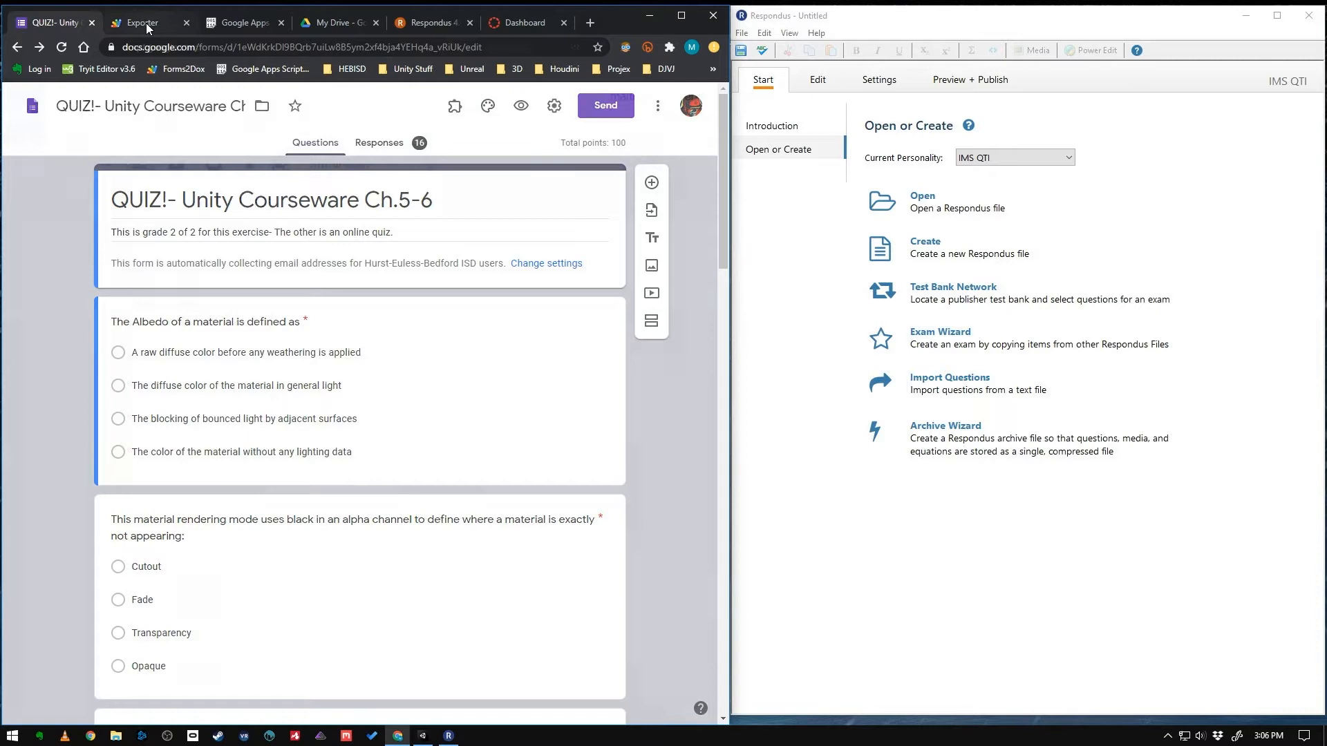
{"action": "left_click", "coordinate": [139, 22]}
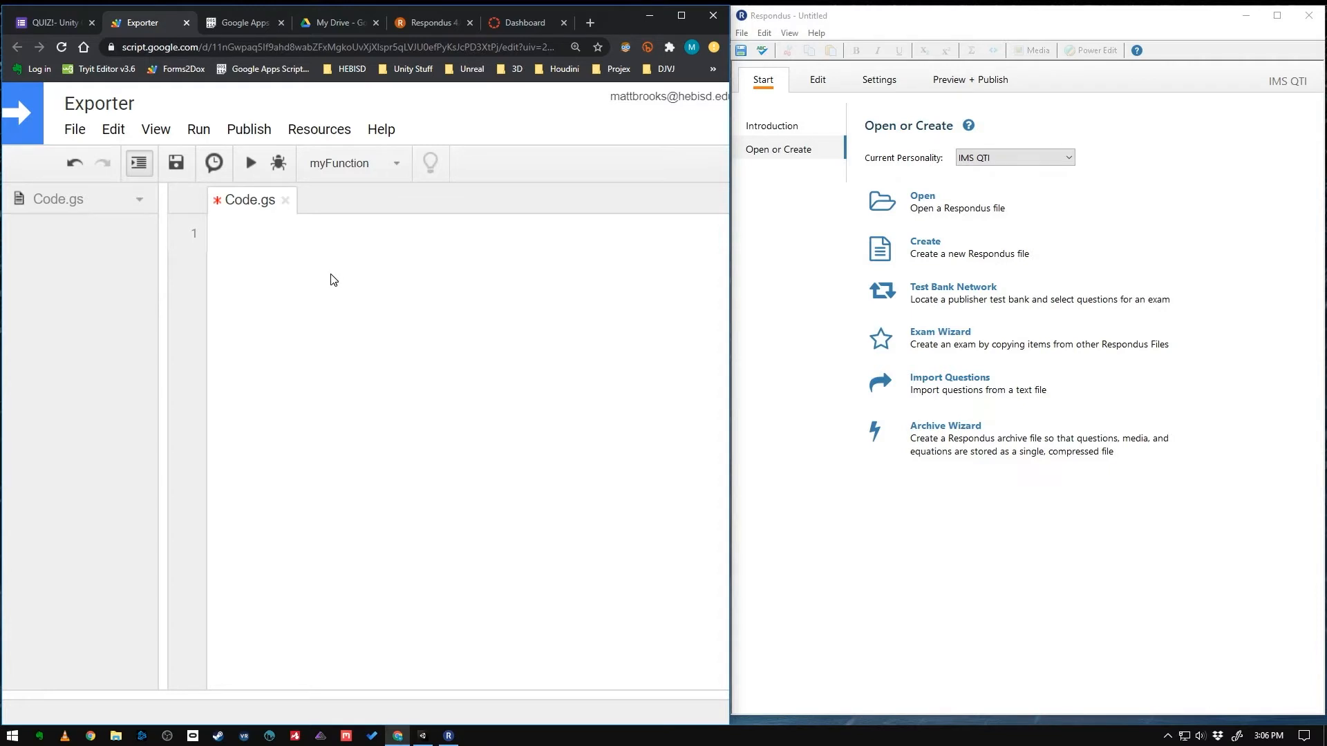
{"action": "right_click", "coordinate": [334, 279]}
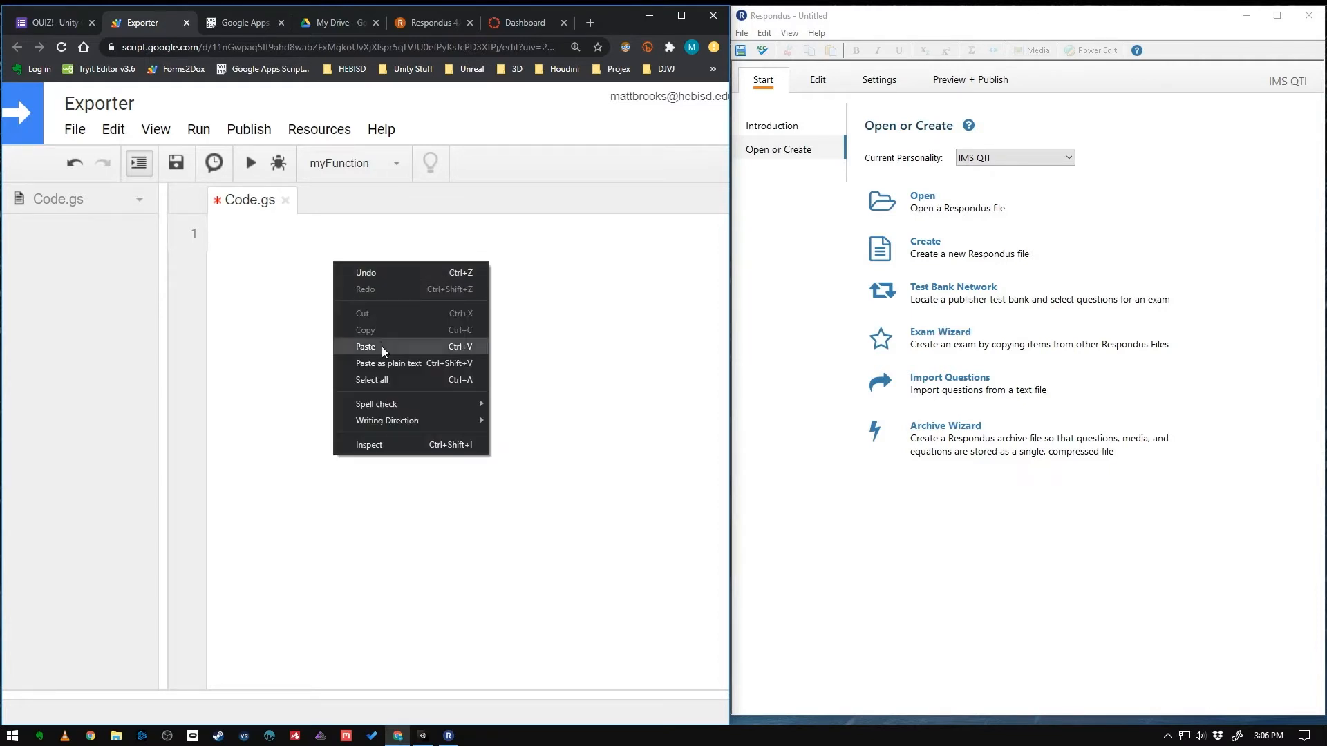
{"action": "left_click", "coordinate": [365, 346]}
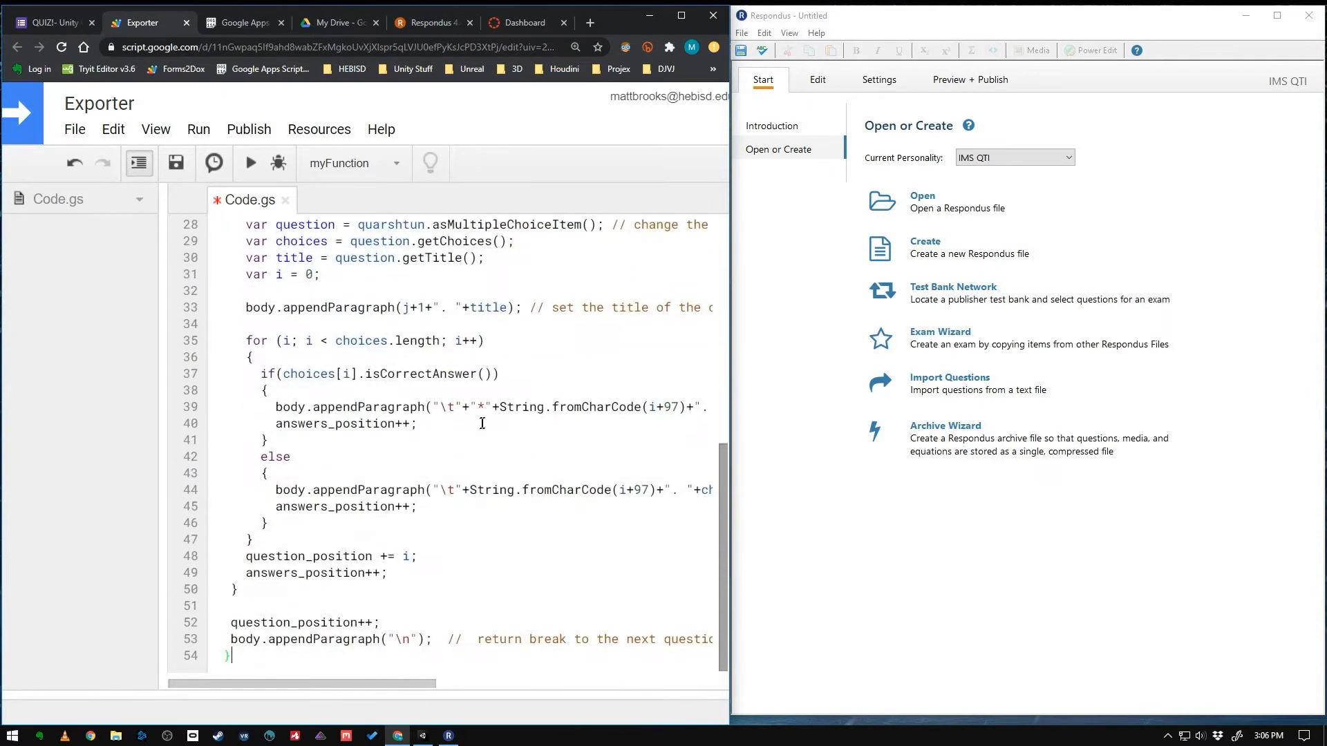
{"action": "left_click", "coordinate": [75, 129]}
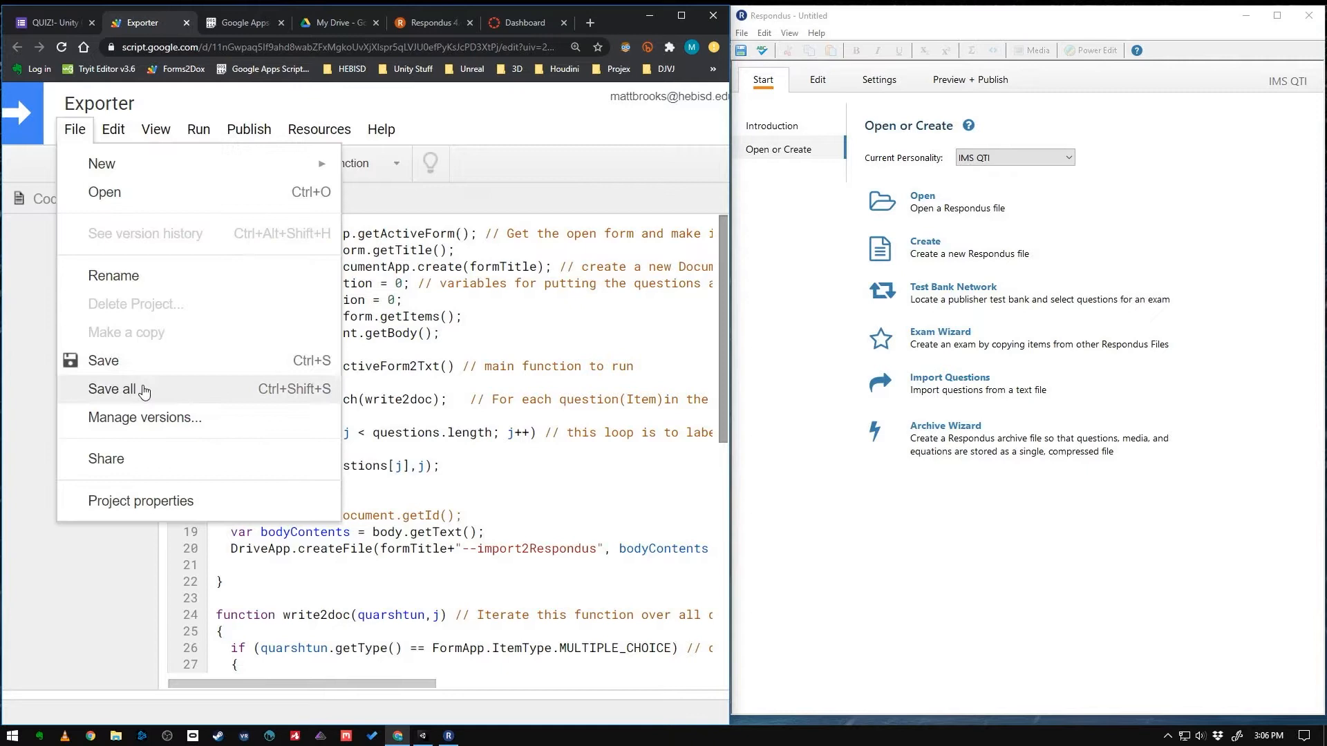
{"action": "left_click", "coordinate": [111, 389]}
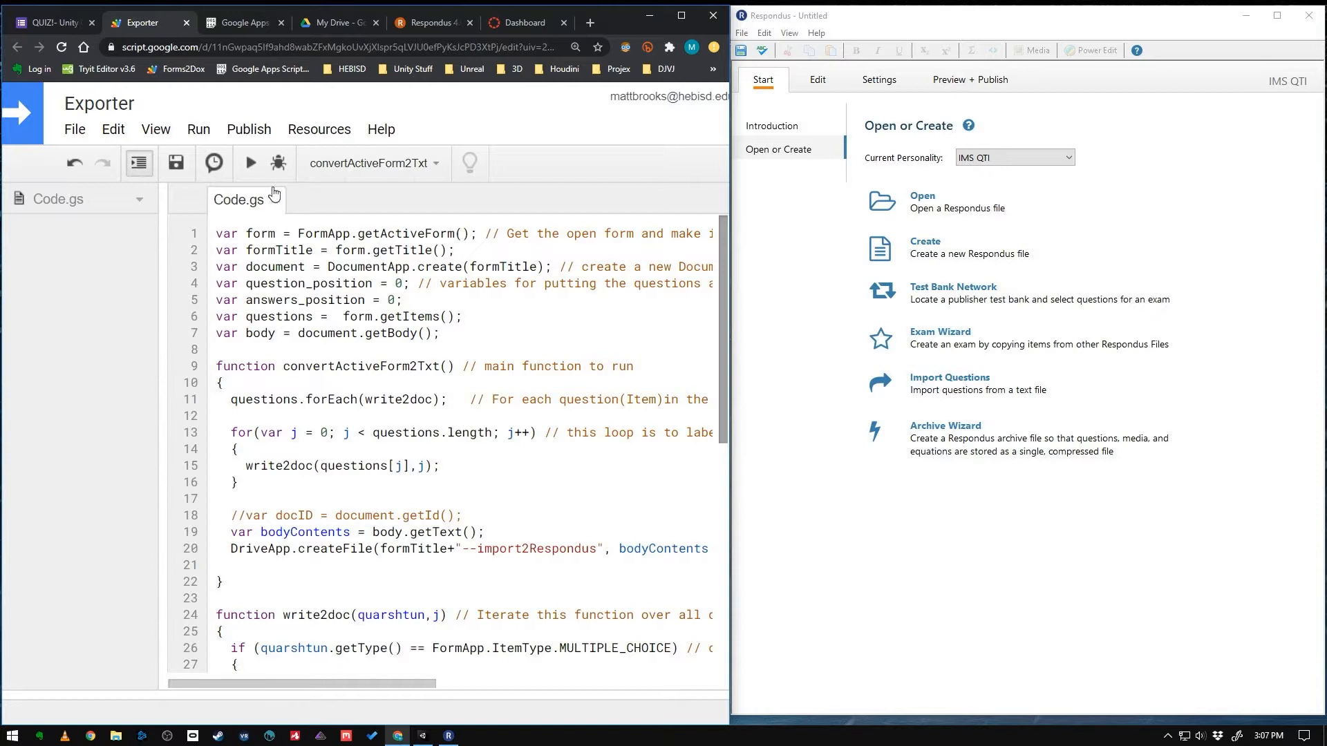
{"action": "mouse_move", "coordinate": [251, 168]}
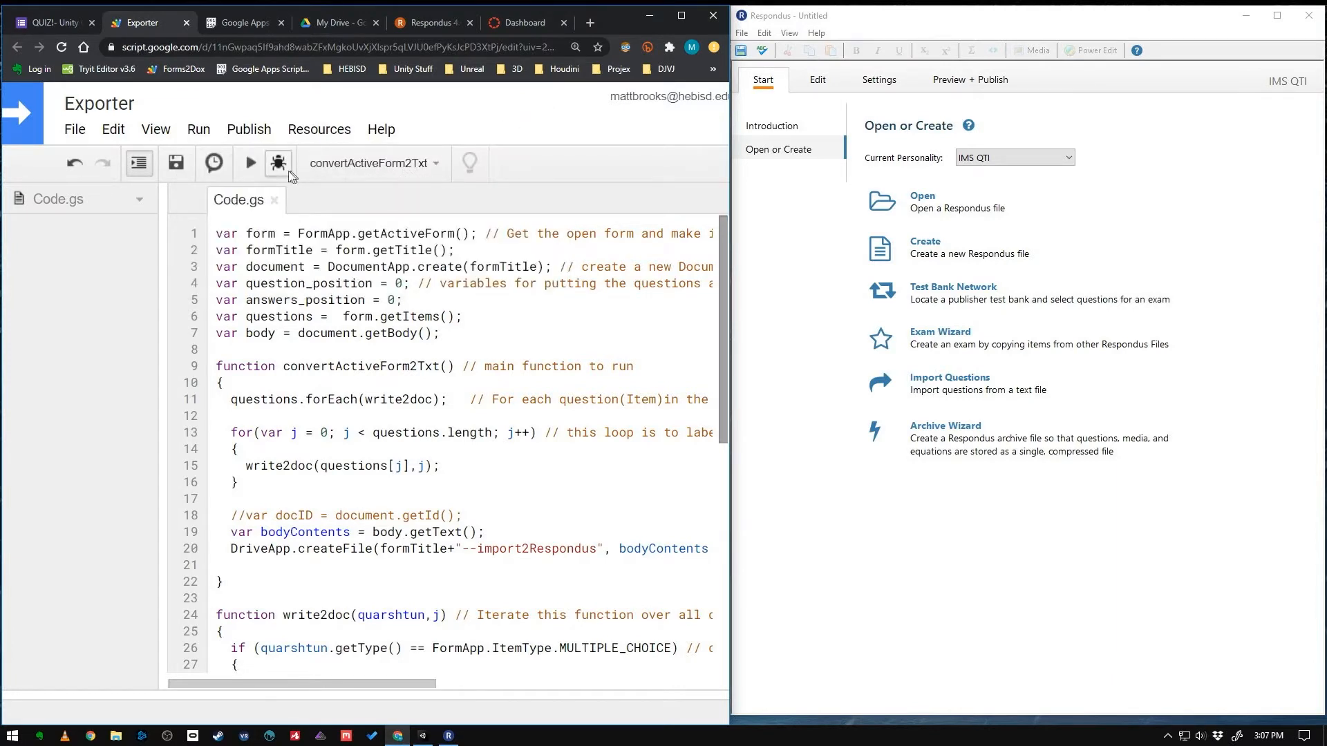
Run convertActiveForm2Txt, authorize with the school account, and check Drive for output
{"action": "left_click", "coordinate": [278, 163]}
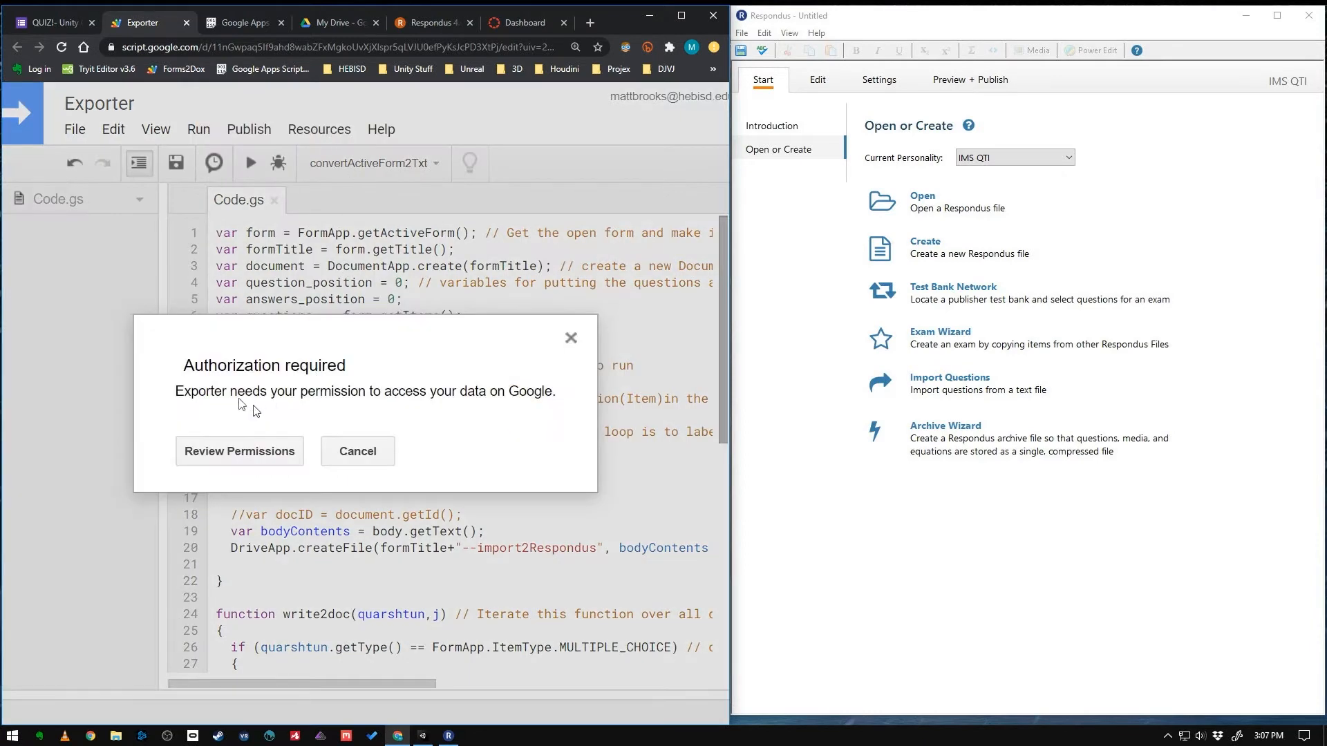
{"action": "mouse_move", "coordinate": [322, 424]}
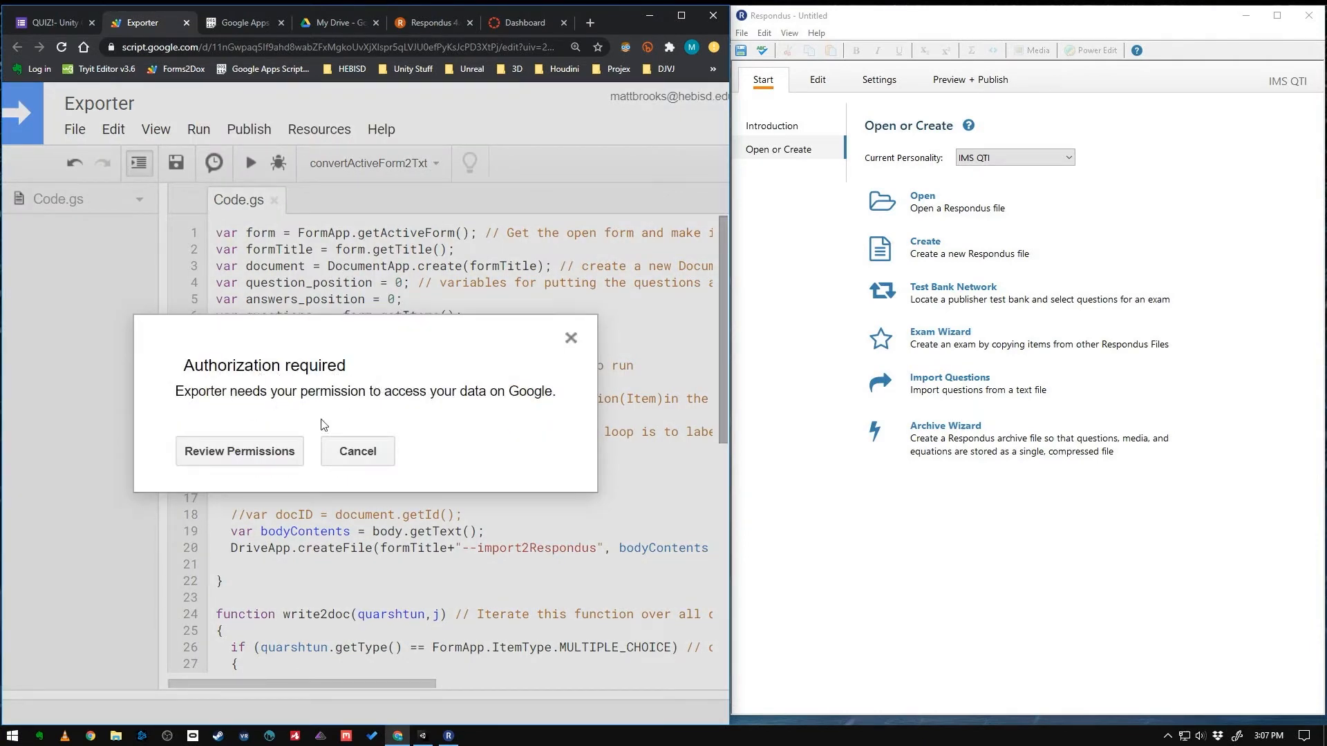
{"action": "left_click", "coordinate": [239, 451]}
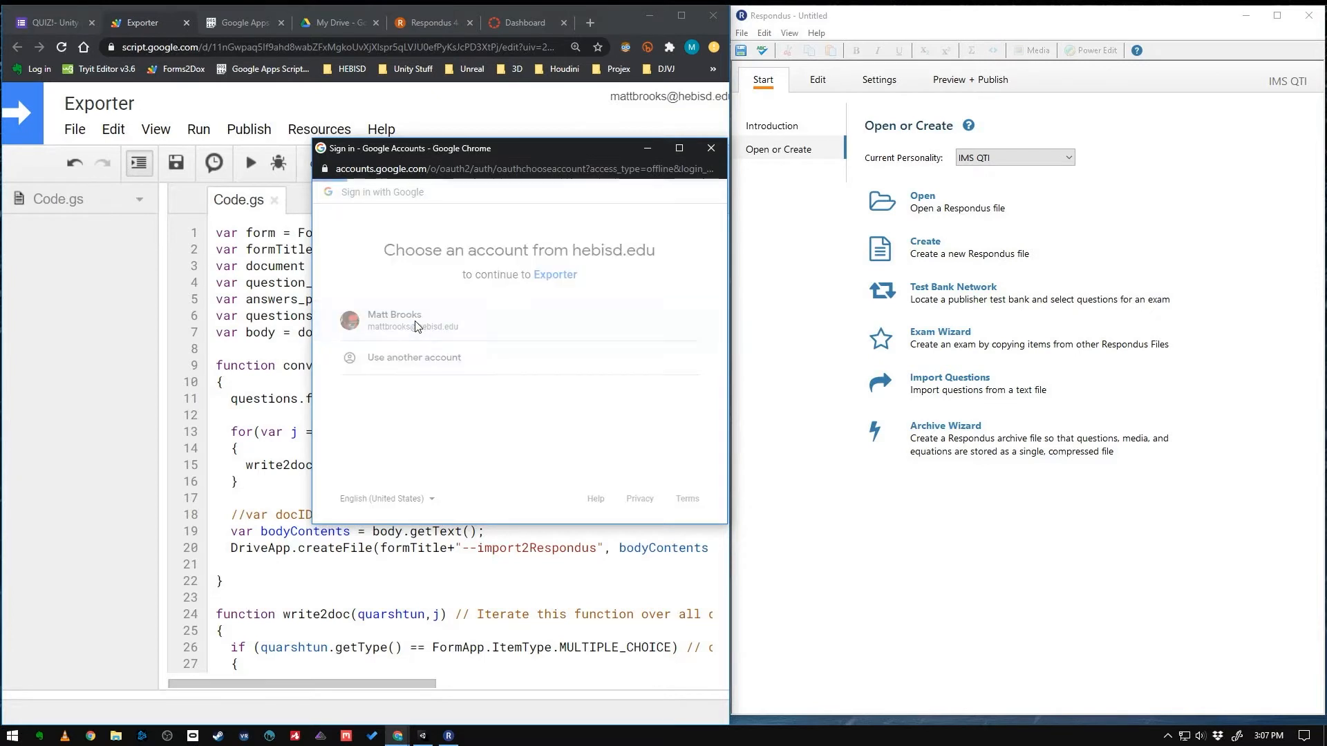
{"action": "left_click", "coordinate": [414, 321]}
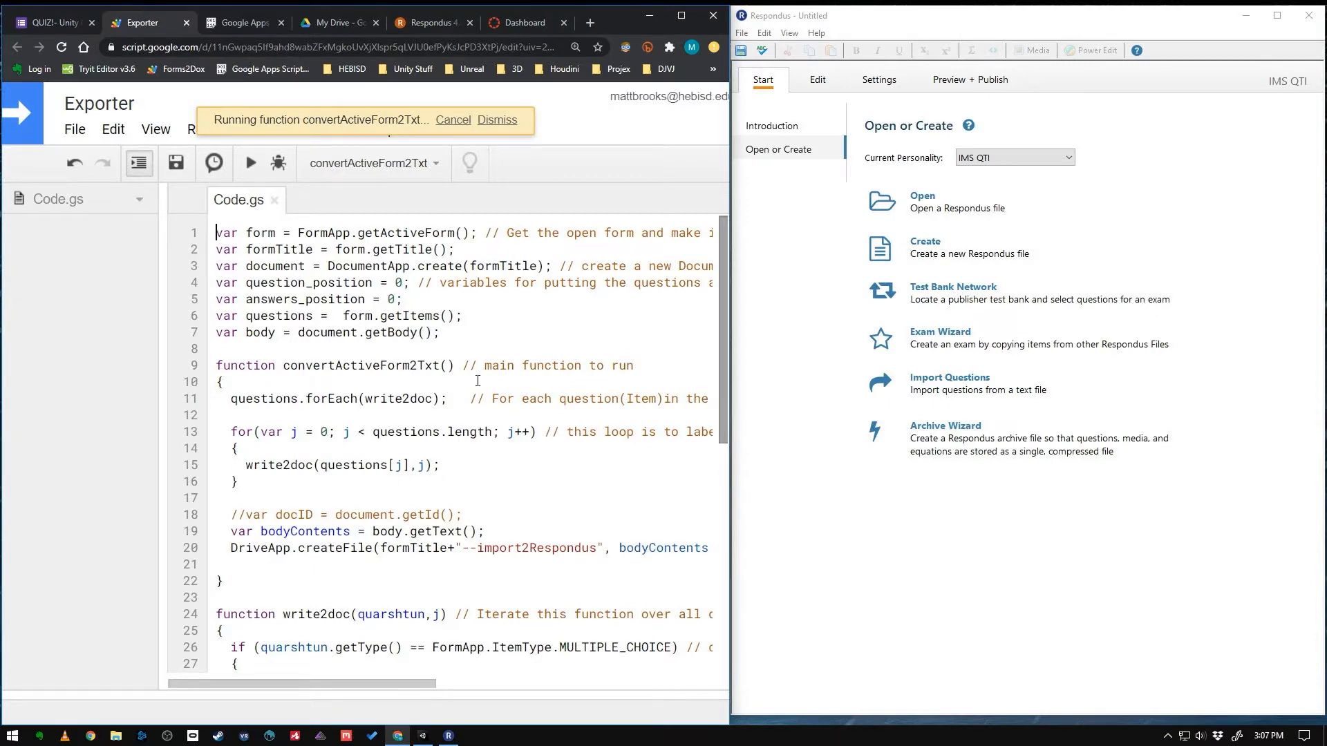
{"action": "left_click", "coordinate": [337, 23]}
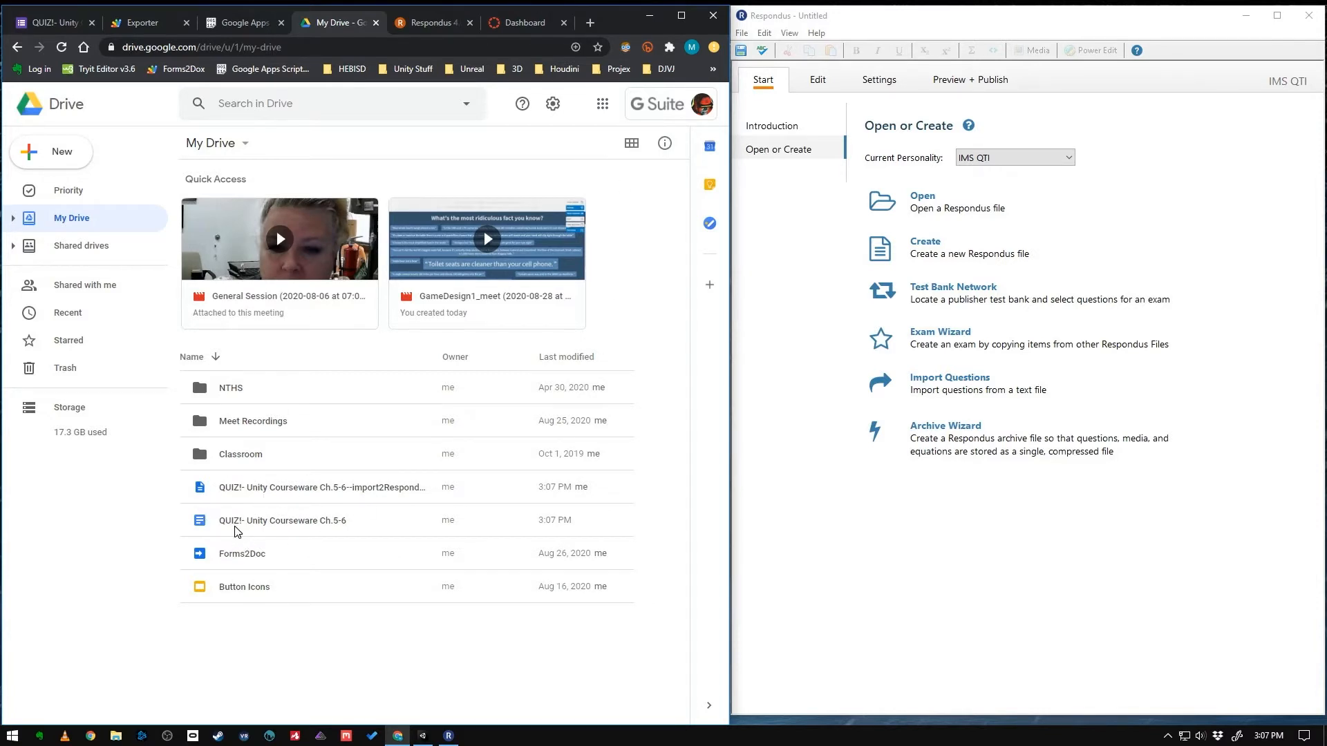
{"action": "mouse_move", "coordinate": [217, 527]}
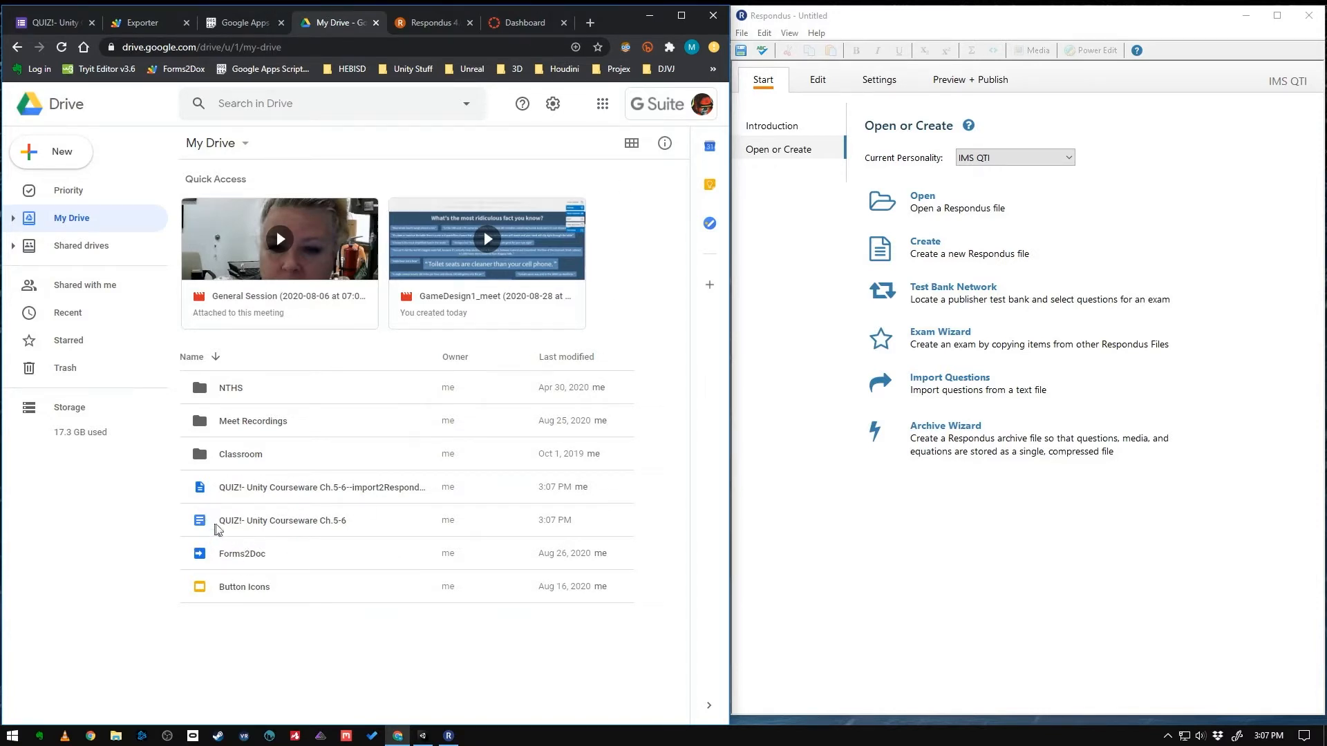
{"action": "mouse_move", "coordinate": [234, 503]}
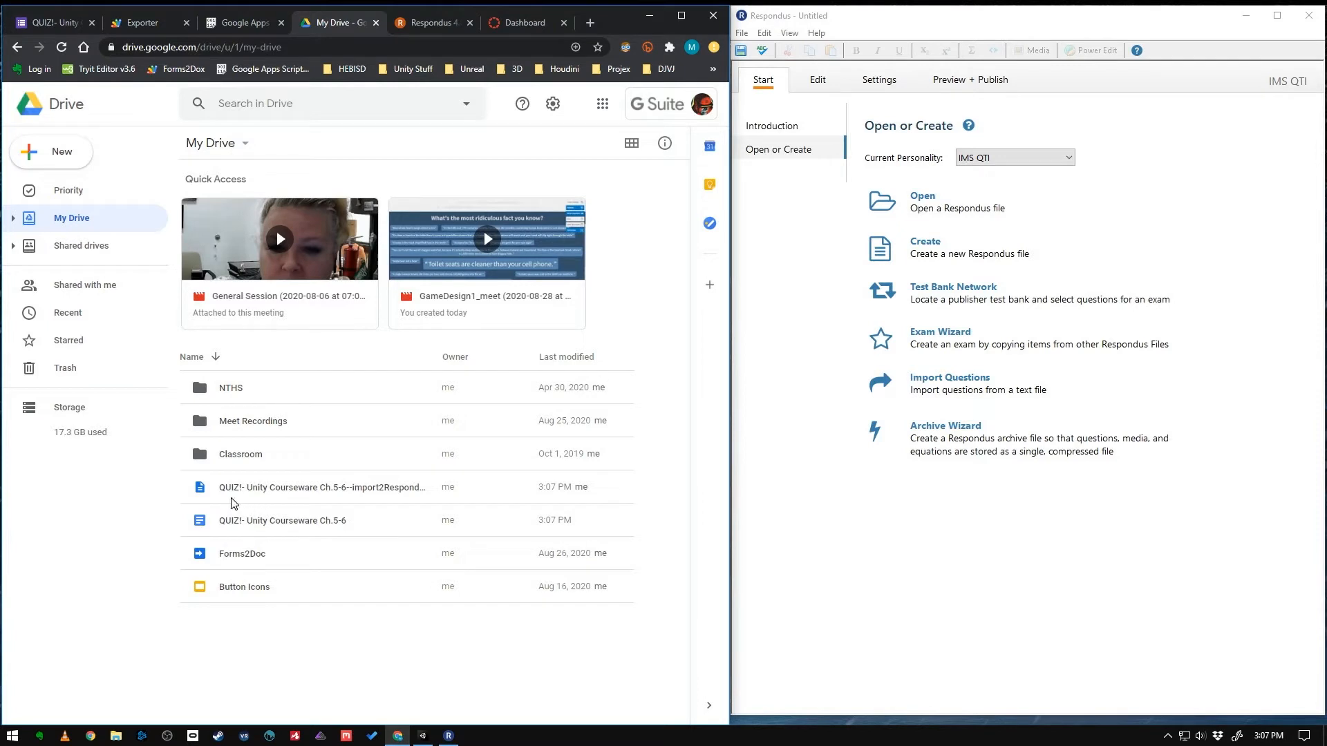
{"action": "mouse_move", "coordinate": [350, 497]}
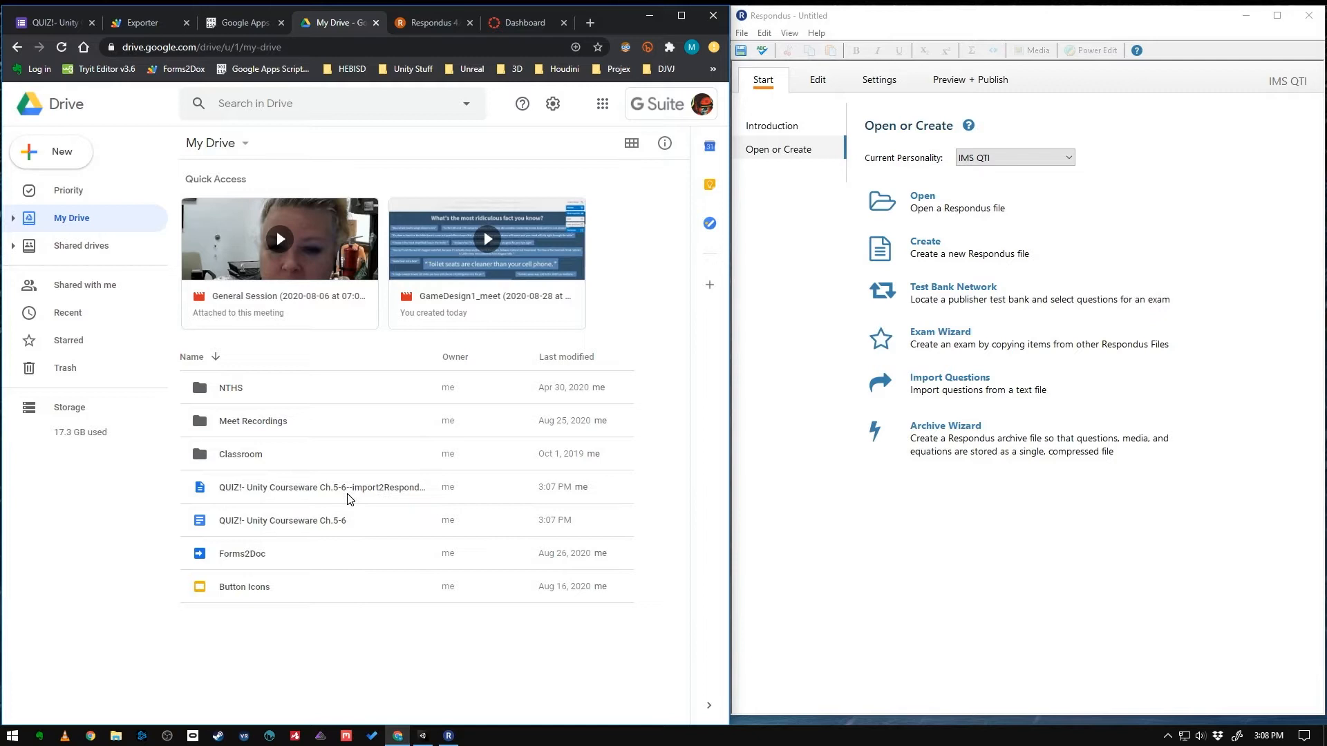
Review the QUIZ!- Unity Courseware Ch.5-6 document, then return to My Drive
{"action": "left_click", "coordinate": [282, 520]}
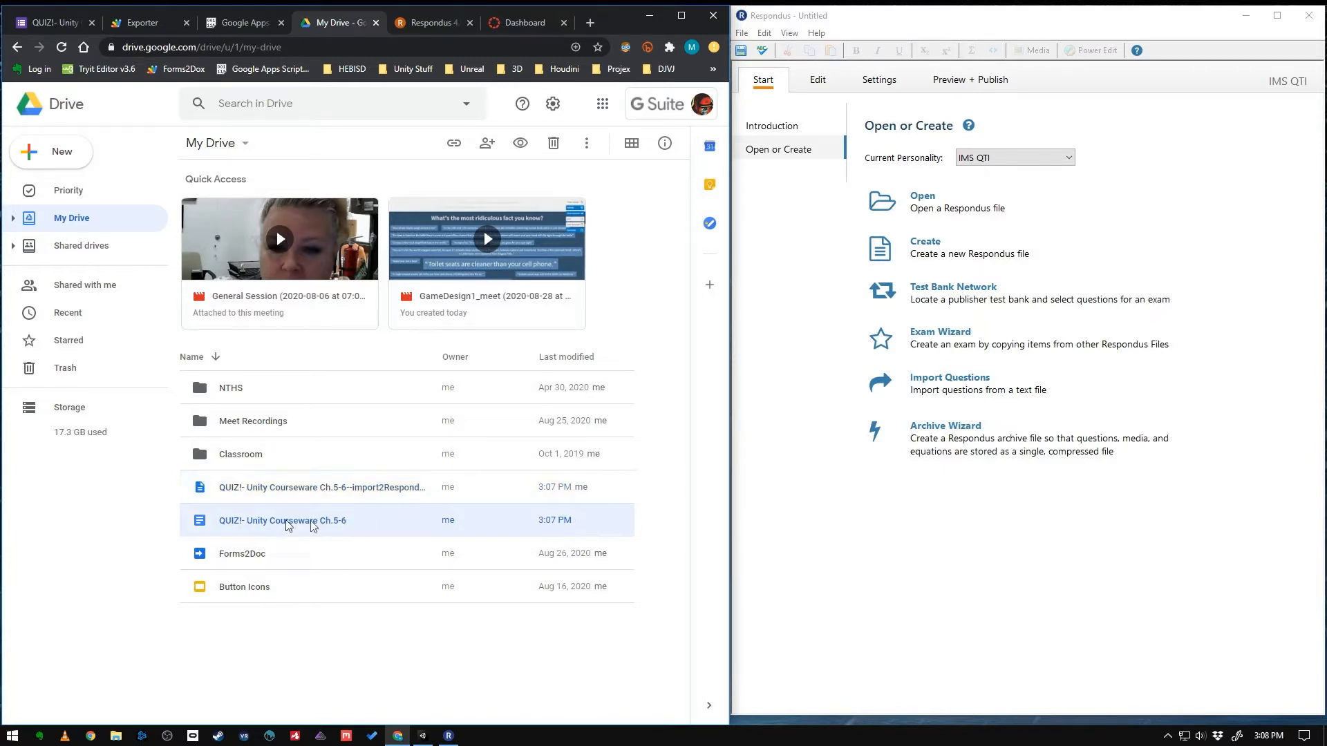
{"action": "double_click", "coordinate": [288, 523]}
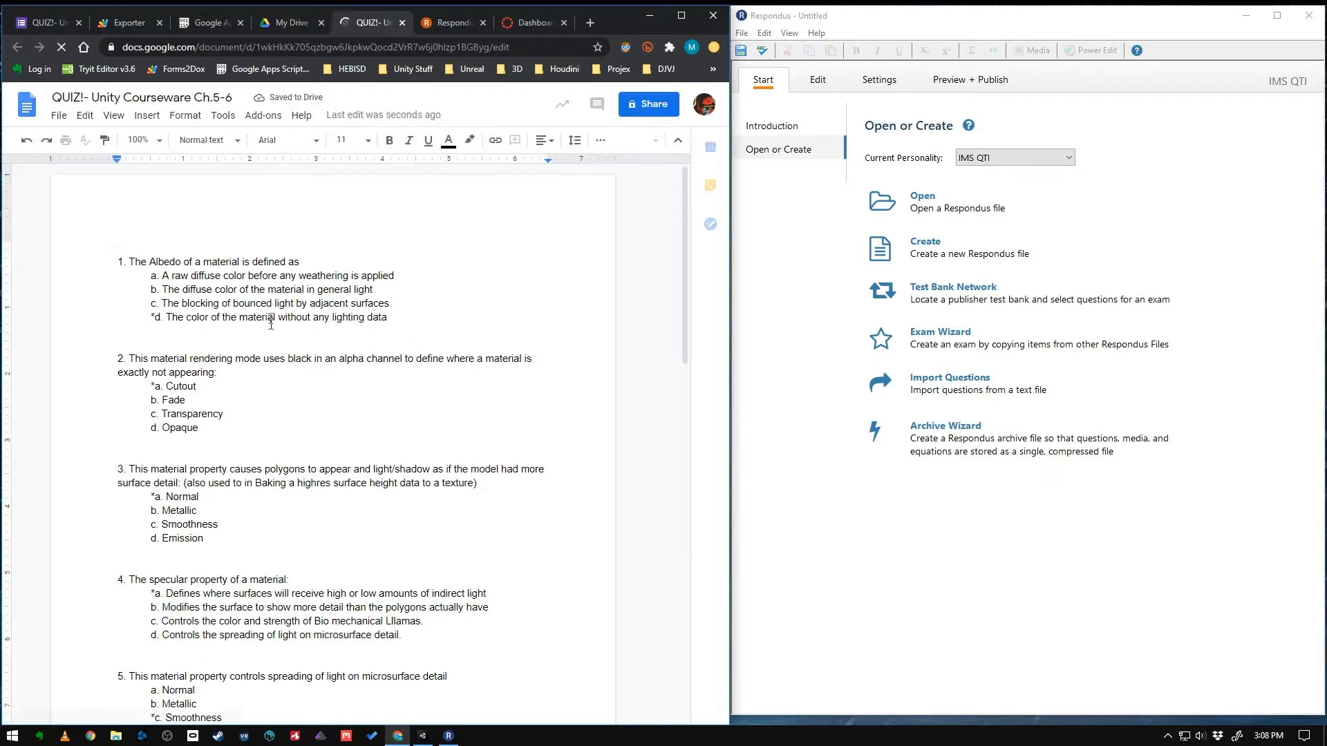
{"action": "left_click", "coordinate": [294, 22]}
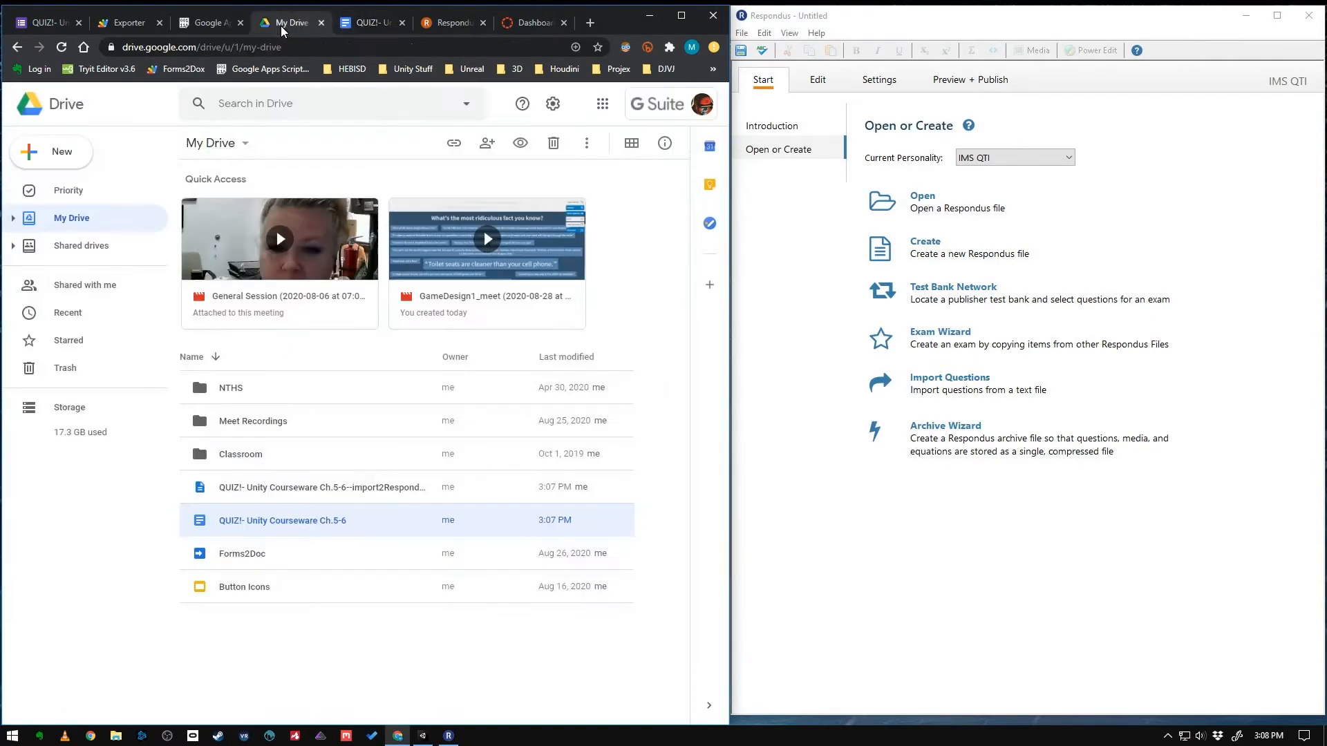
Download the import2Respondus file from My Drive to the computer
{"action": "right_click", "coordinate": [321, 487]}
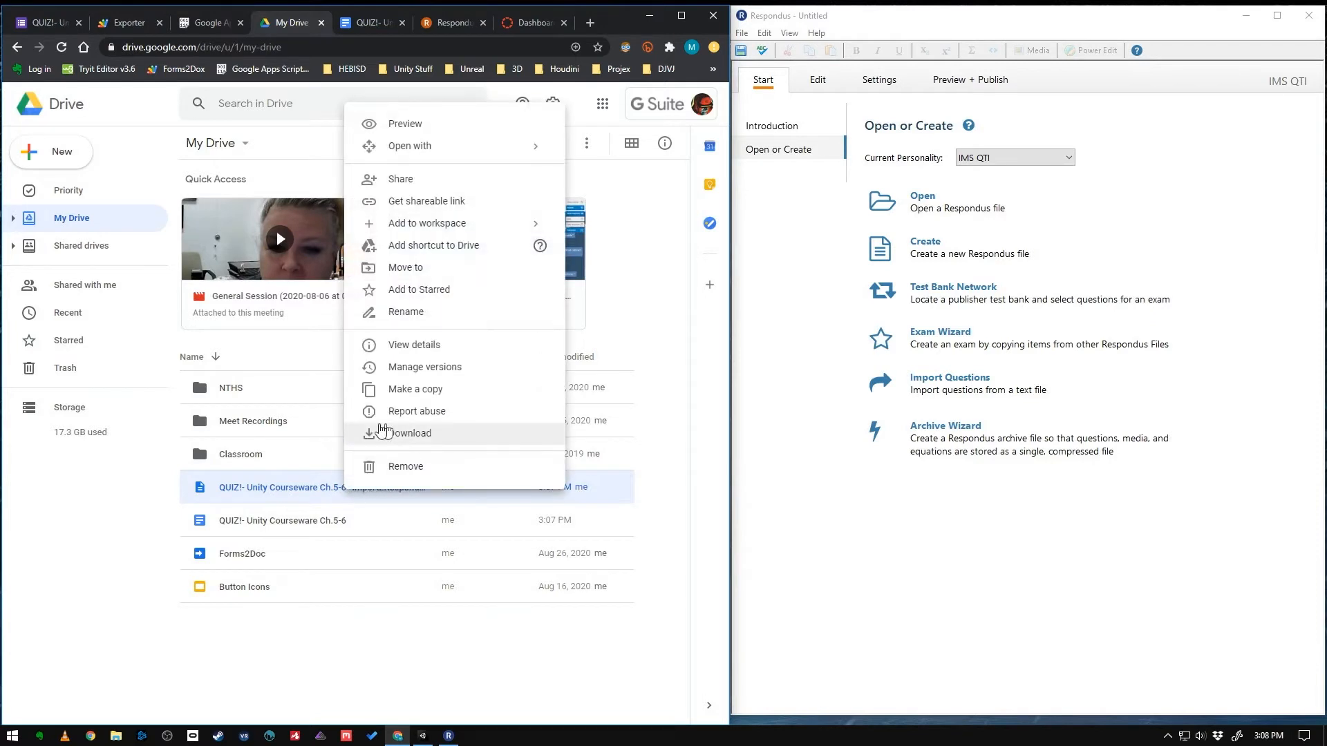
{"action": "left_click", "coordinate": [404, 433]}
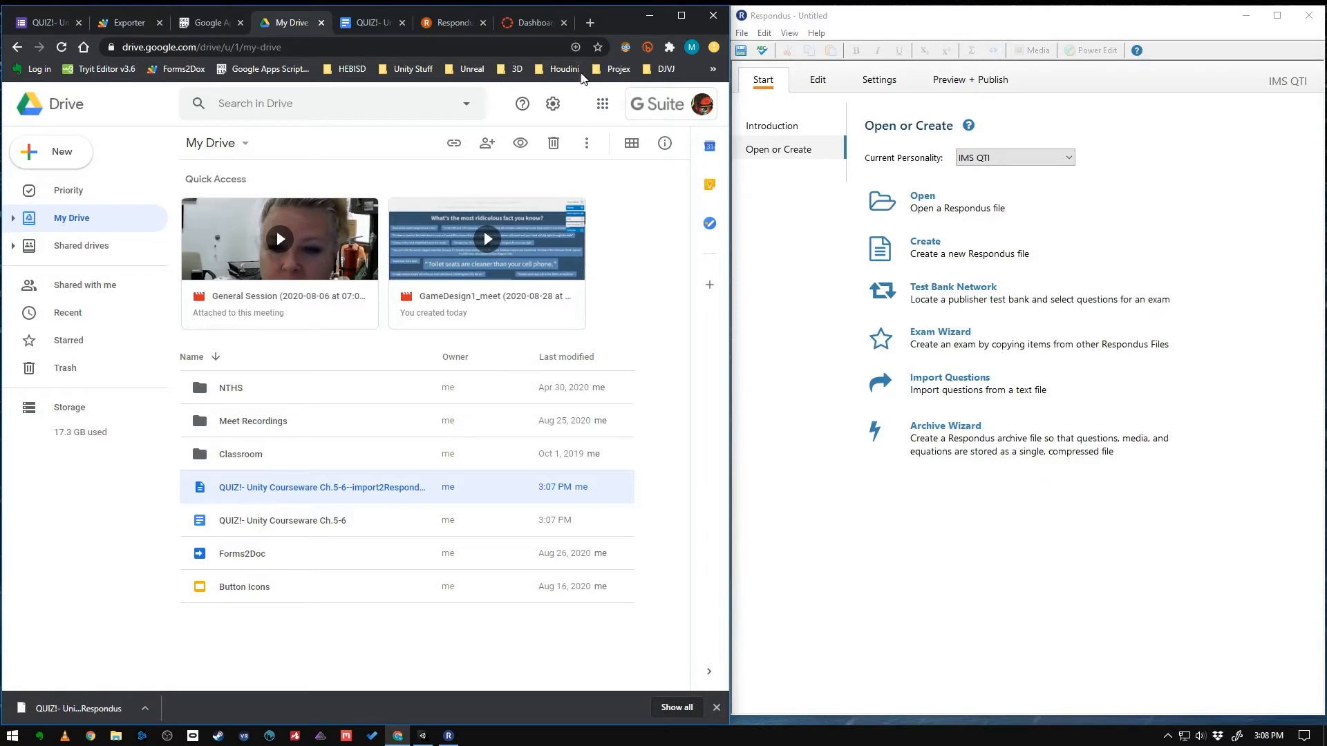
{"action": "left_click", "coordinate": [455, 23]}
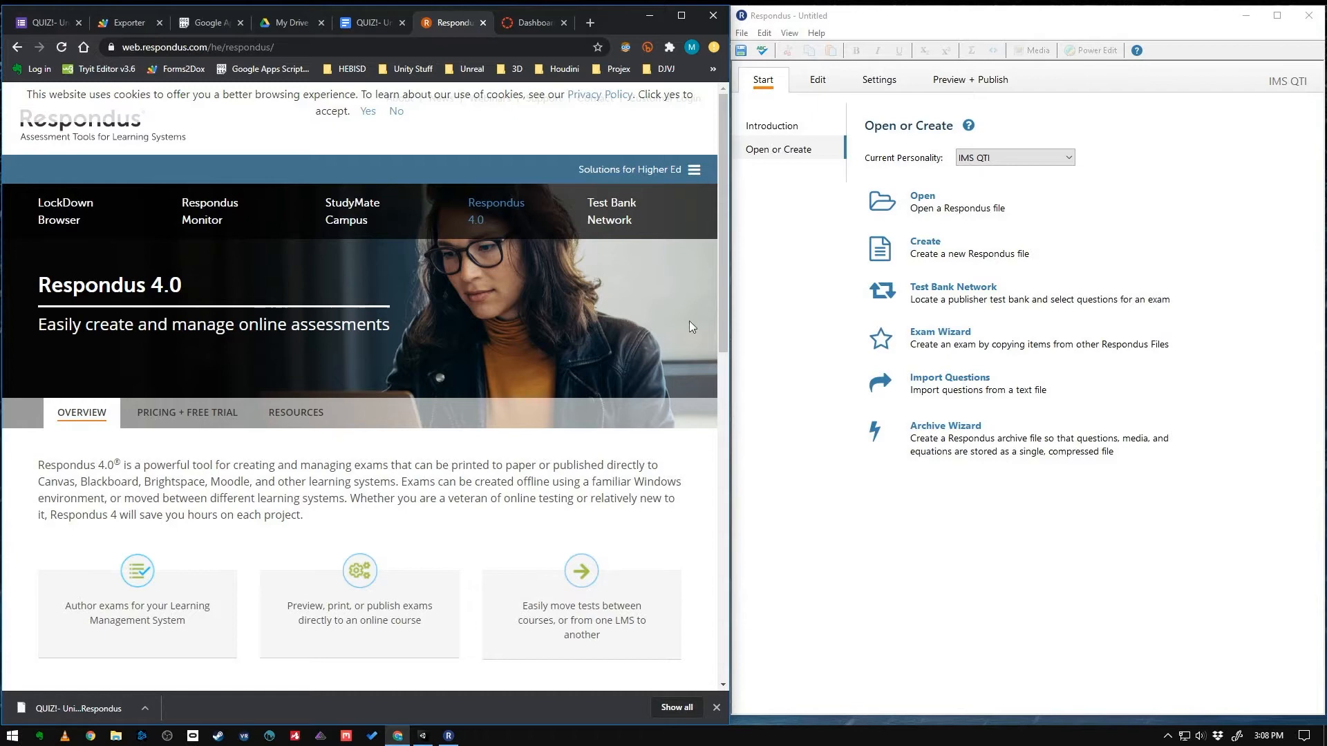
{"action": "mouse_move", "coordinate": [115, 141]}
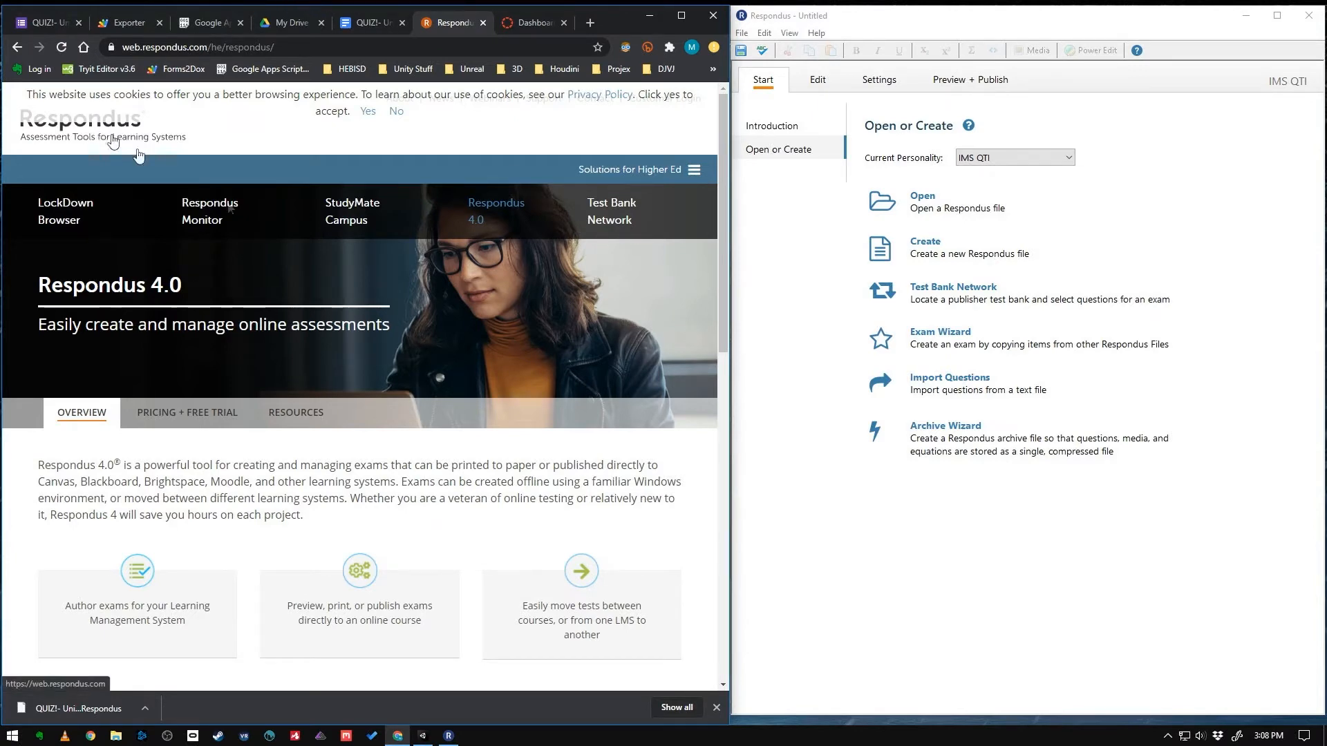
{"action": "mouse_move", "coordinate": [506, 212]}
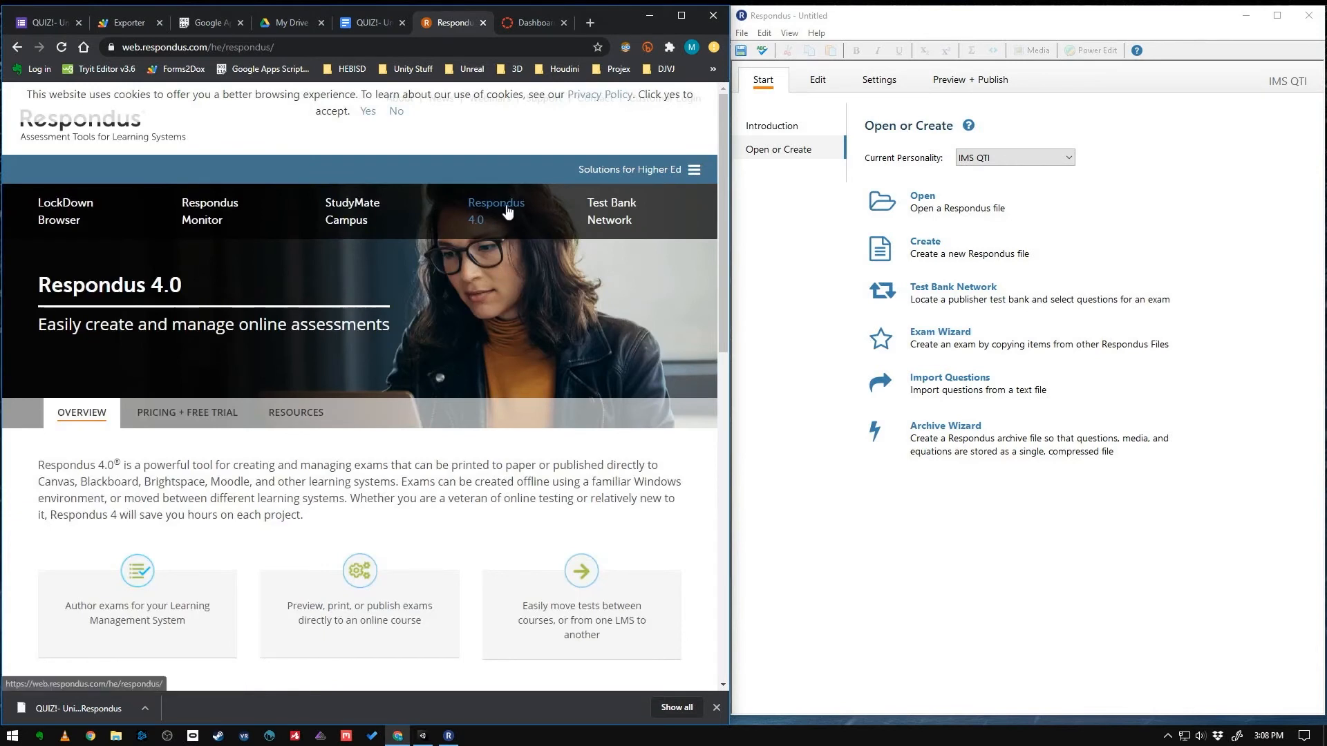
{"action": "left_click", "coordinate": [293, 22]}
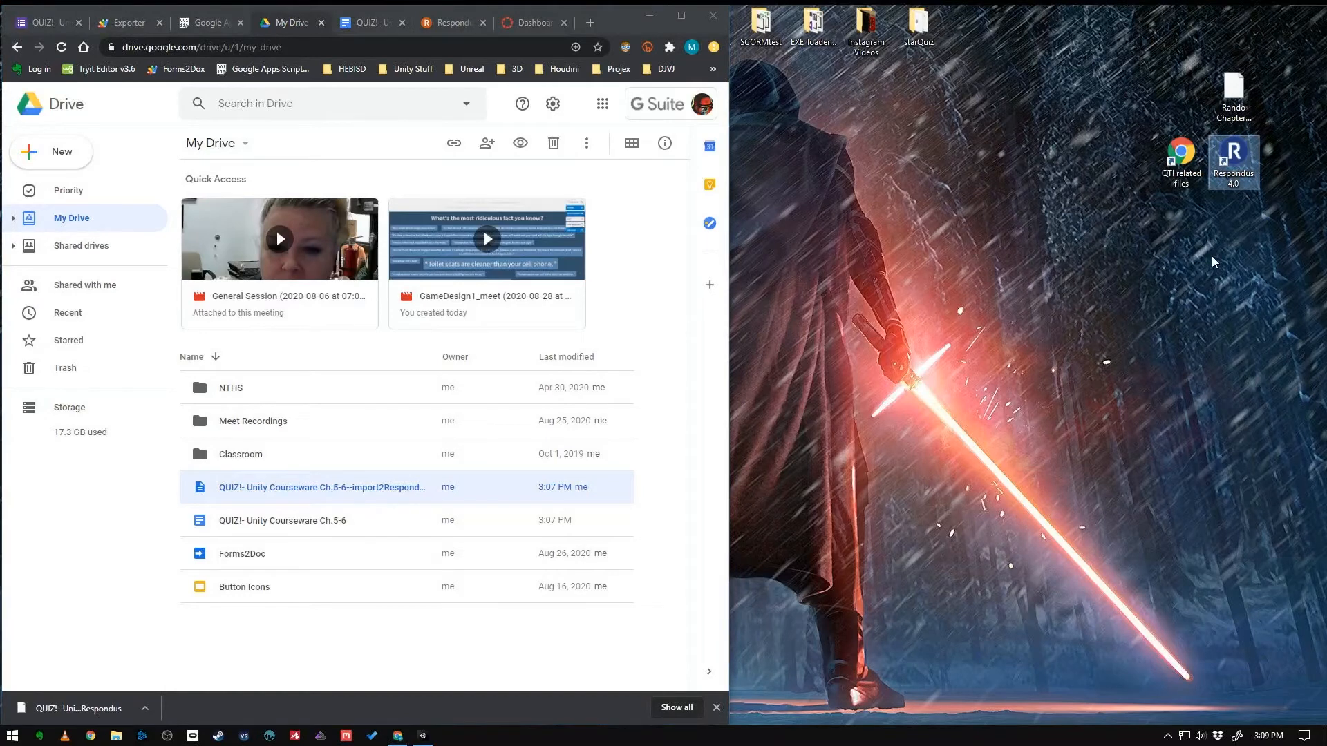
Launch Respondus 4.0, continue the 30-day trial, and check the IMS QTI personality
{"action": "double_click", "coordinate": [1234, 152]}
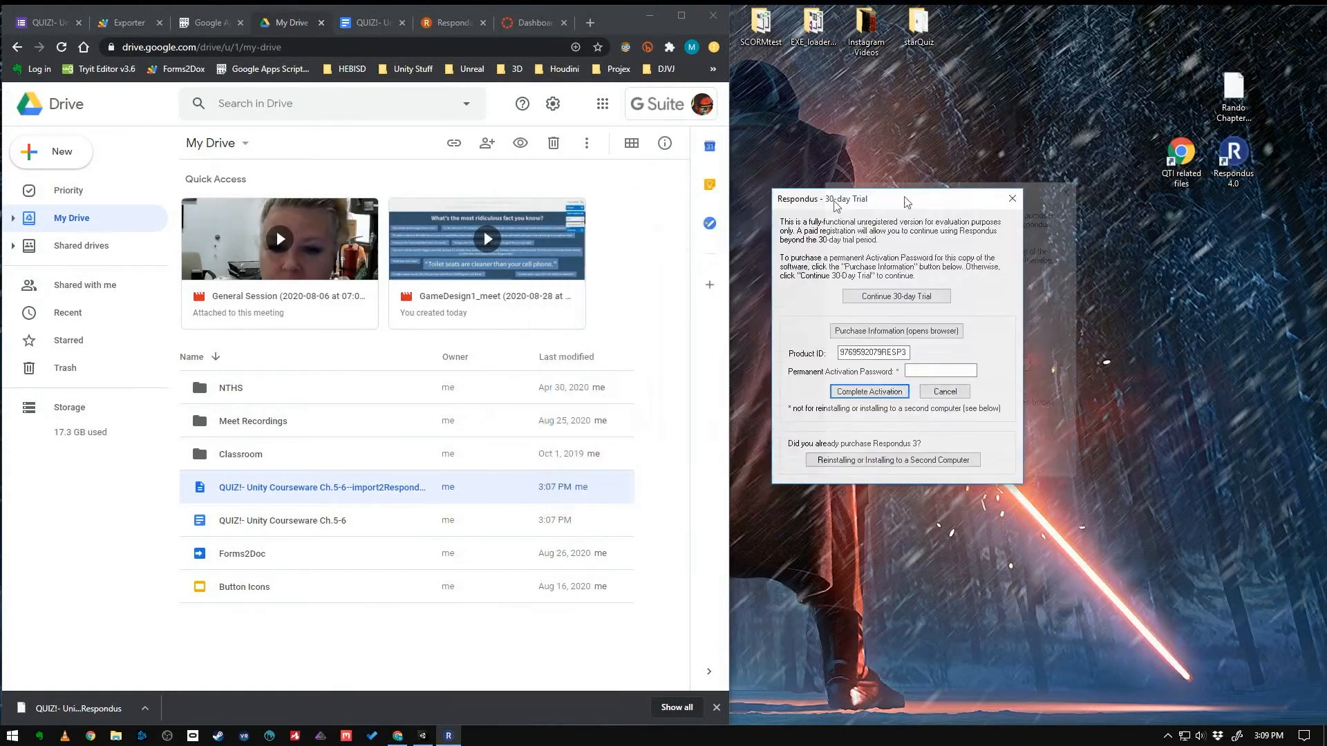
{"action": "left_click_drag", "start_coordinate": [904, 199], "coordinate": [918, 242]}
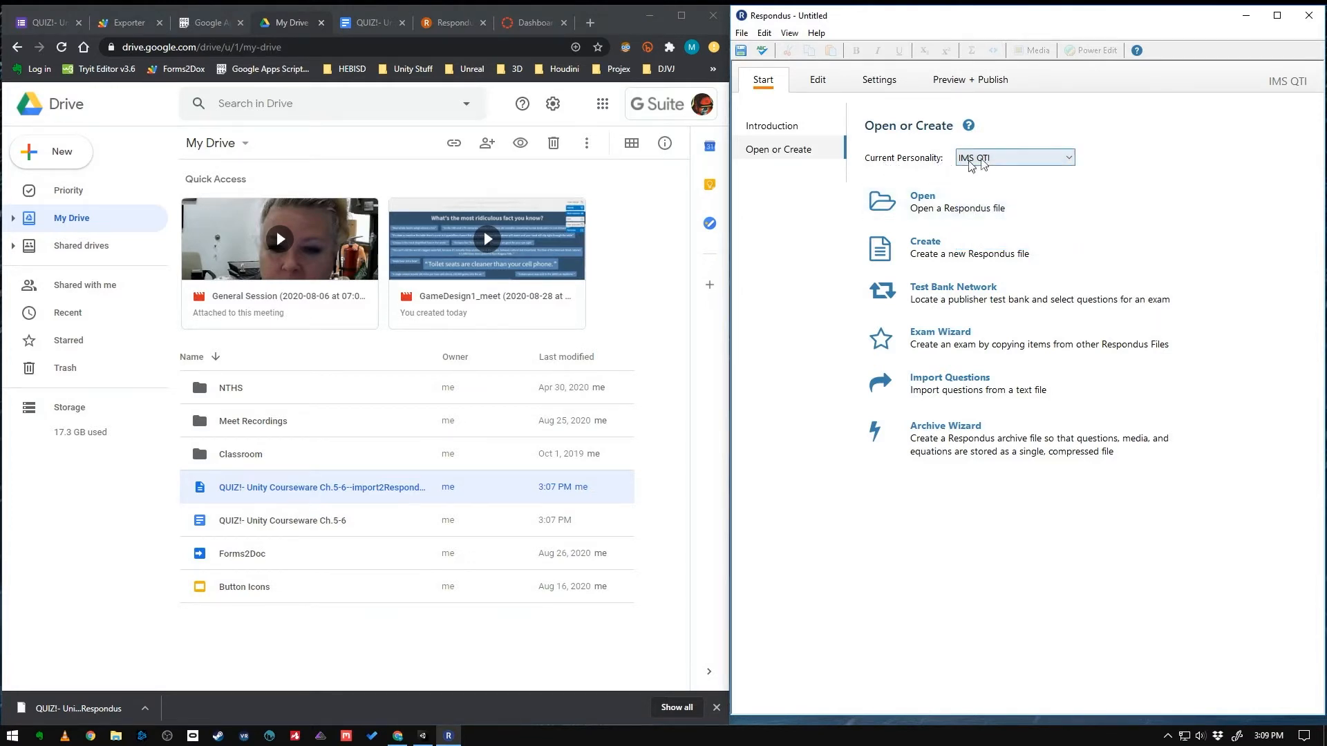
{"action": "left_click", "coordinate": [949, 377]}
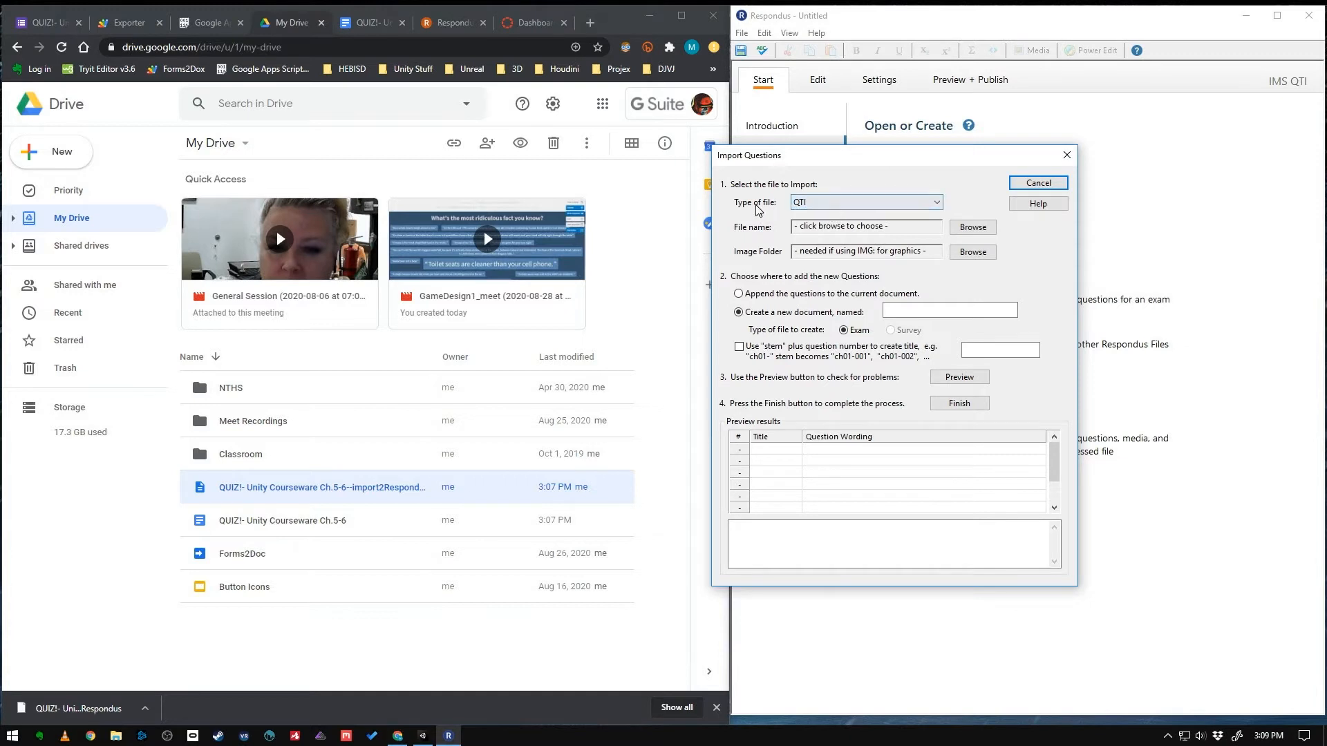
Import import2Respondus.txt as plain text into a new document named QuizConverter
{"action": "left_click", "coordinate": [972, 226]}
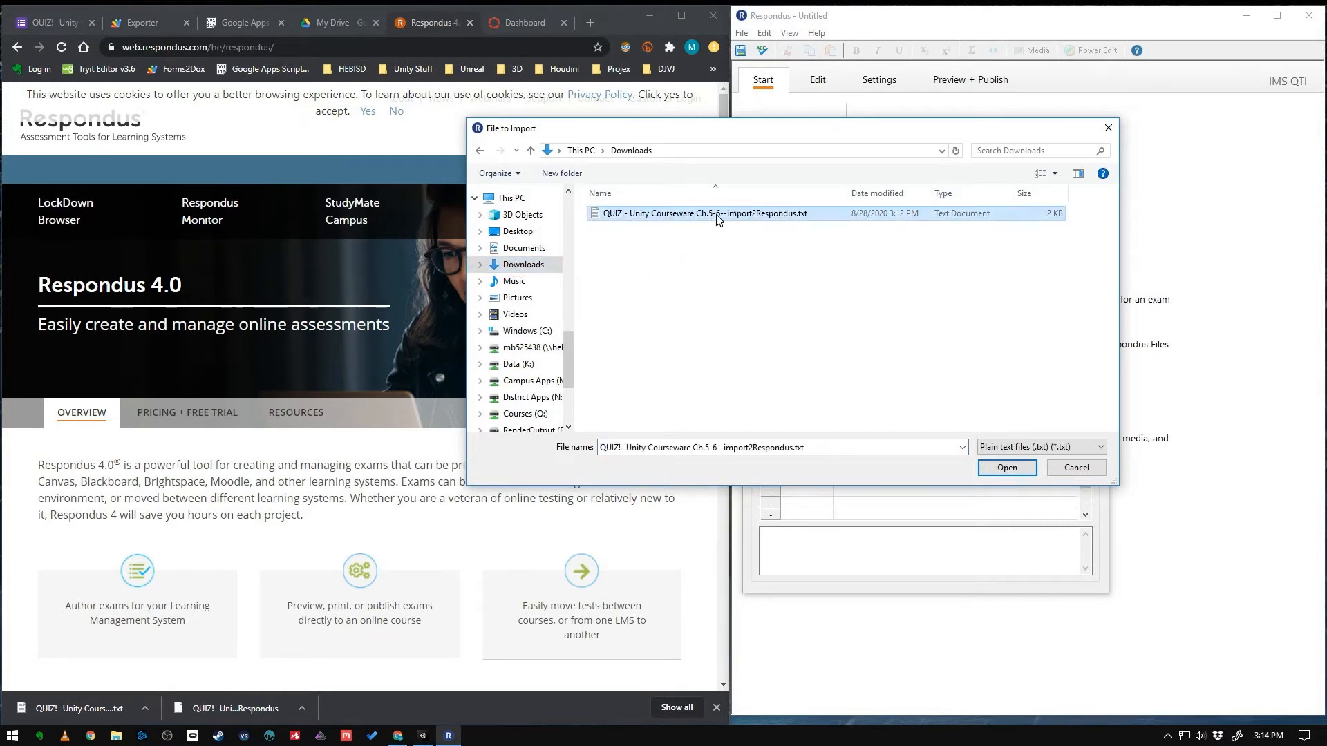
{"action": "left_click", "coordinate": [1007, 468]}
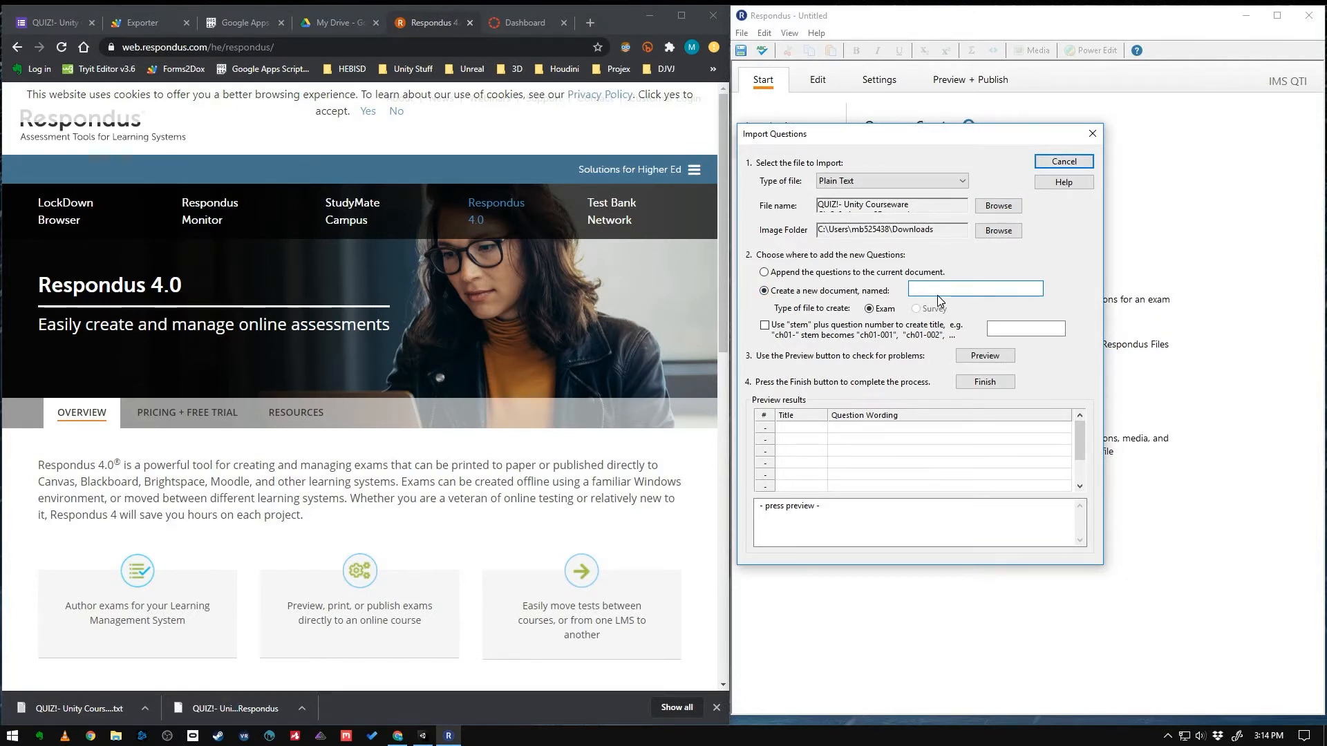
{"action": "type", "text": "QuizConverter"}
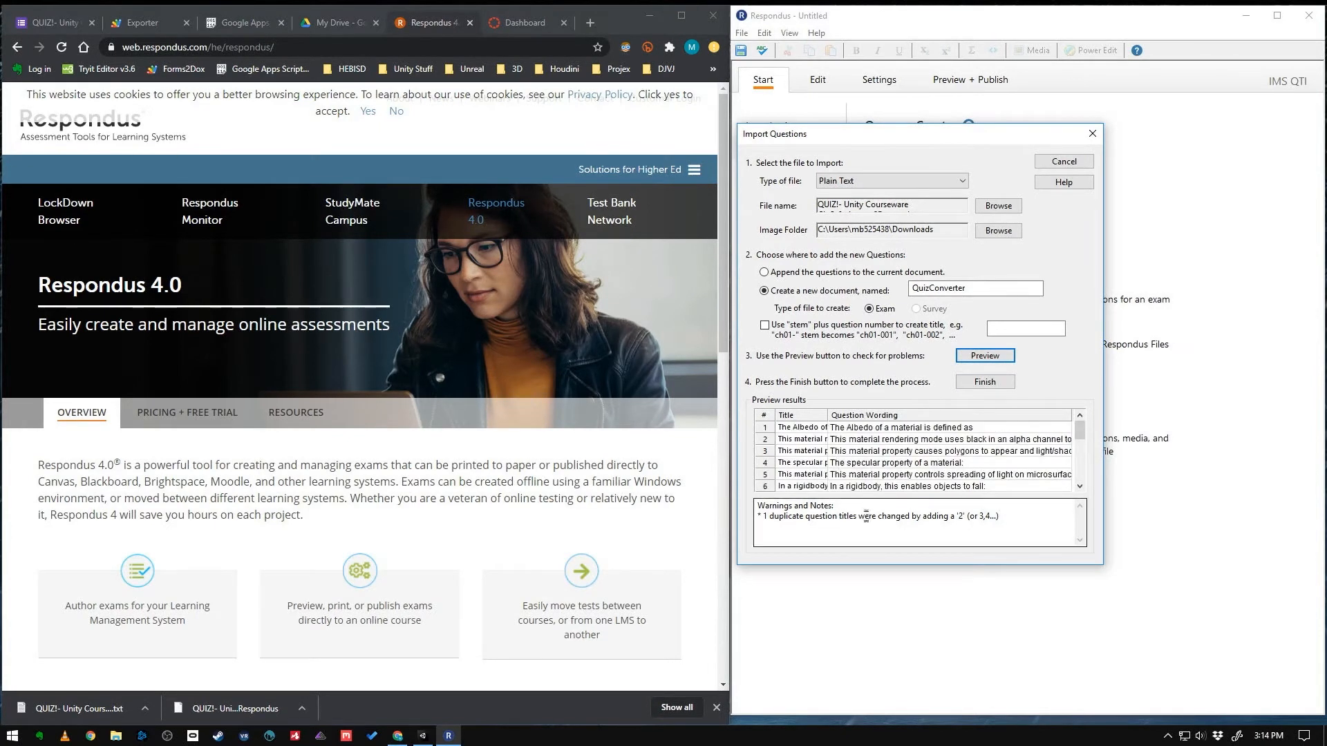
{"action": "left_click", "coordinate": [985, 381]}
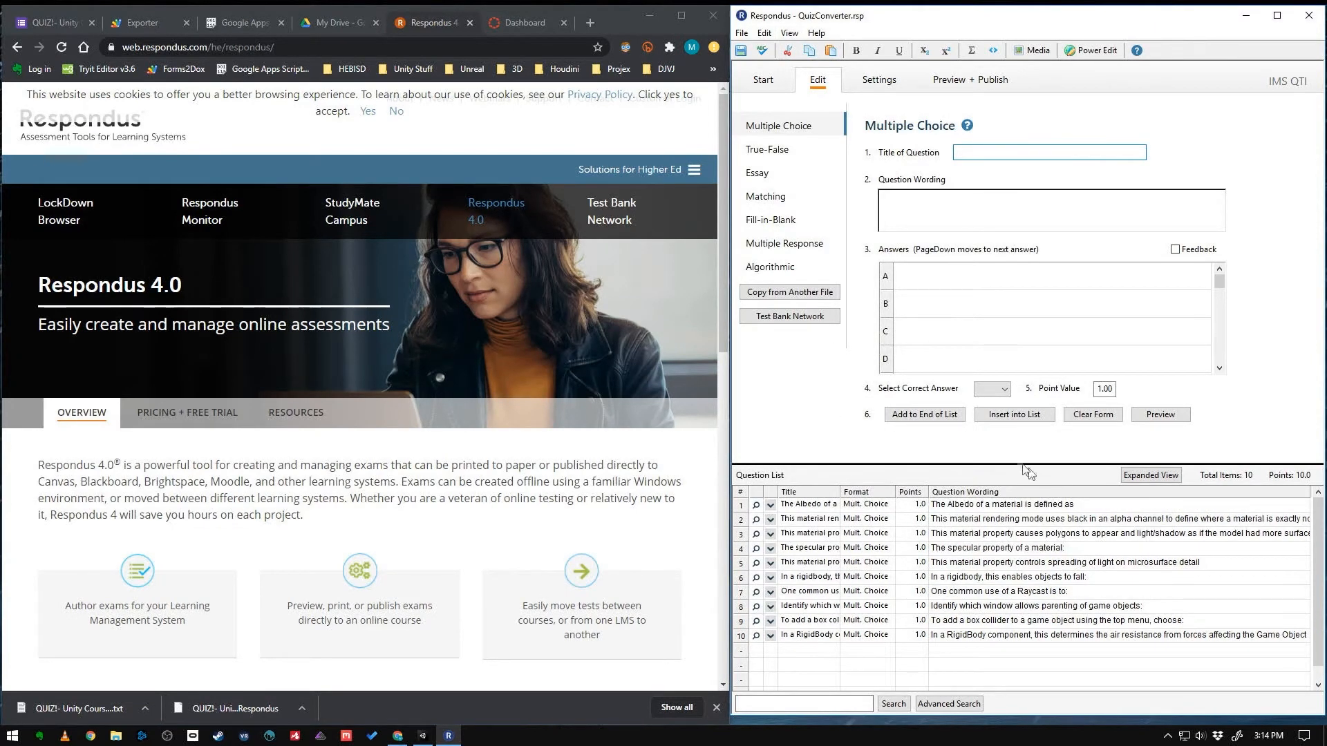
Preview the imported QuizConverter questions, stepping forward with Next
{"action": "left_click", "coordinate": [1161, 414]}
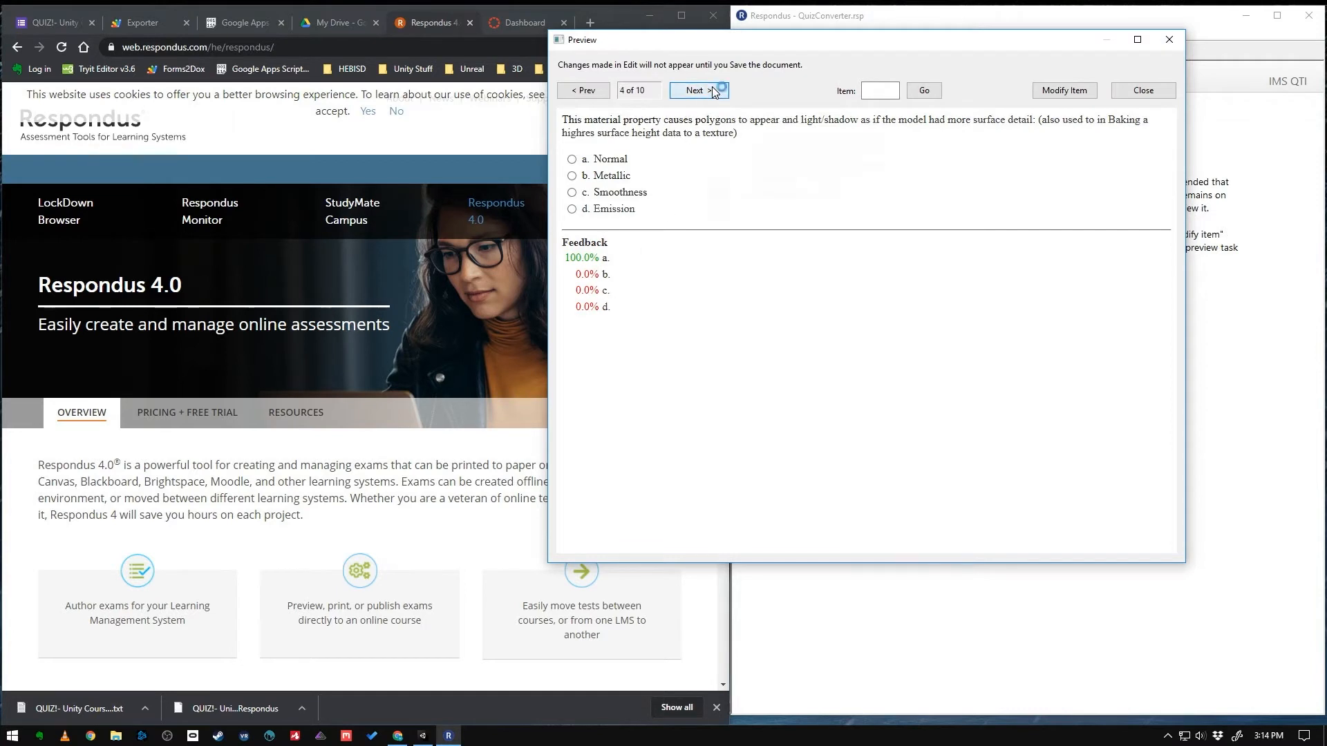
{"action": "left_click", "coordinate": [699, 91]}
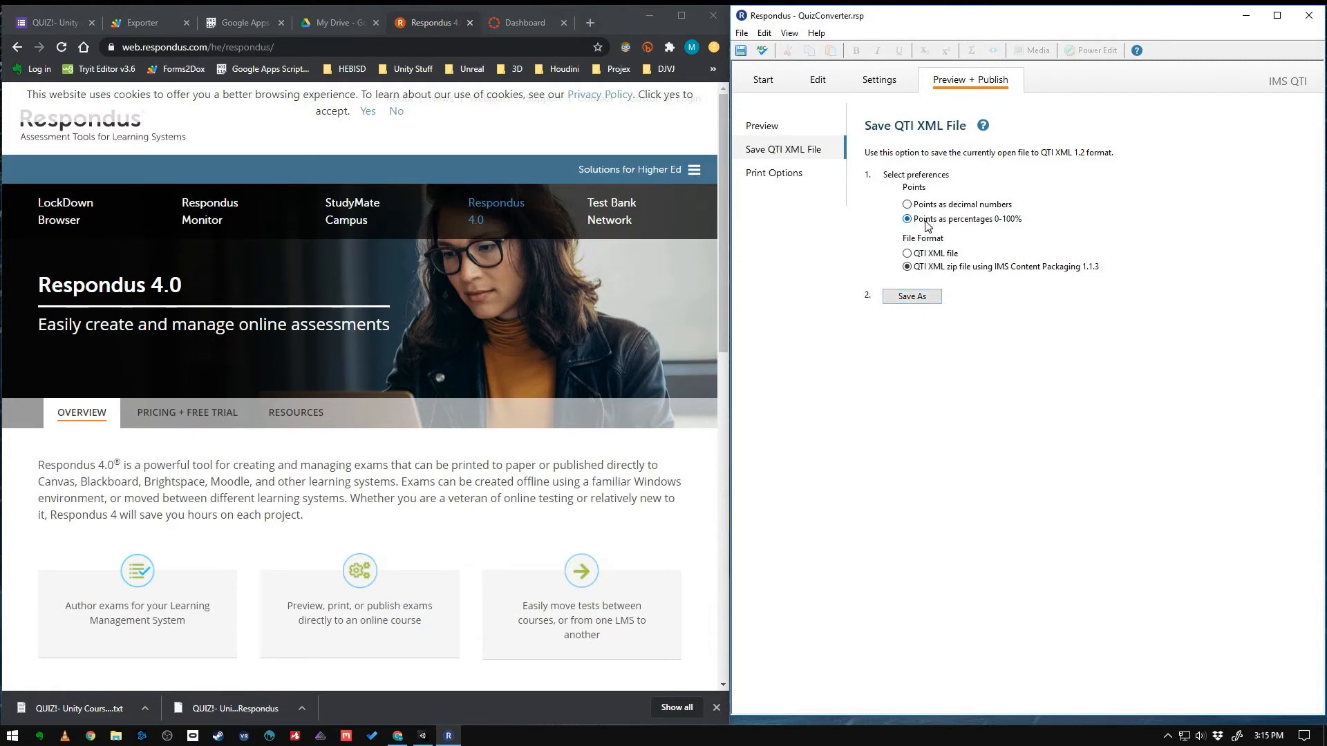
Score points as percentages and save QuizConverter as a zipped IMS package
{"action": "left_click", "coordinate": [911, 296]}
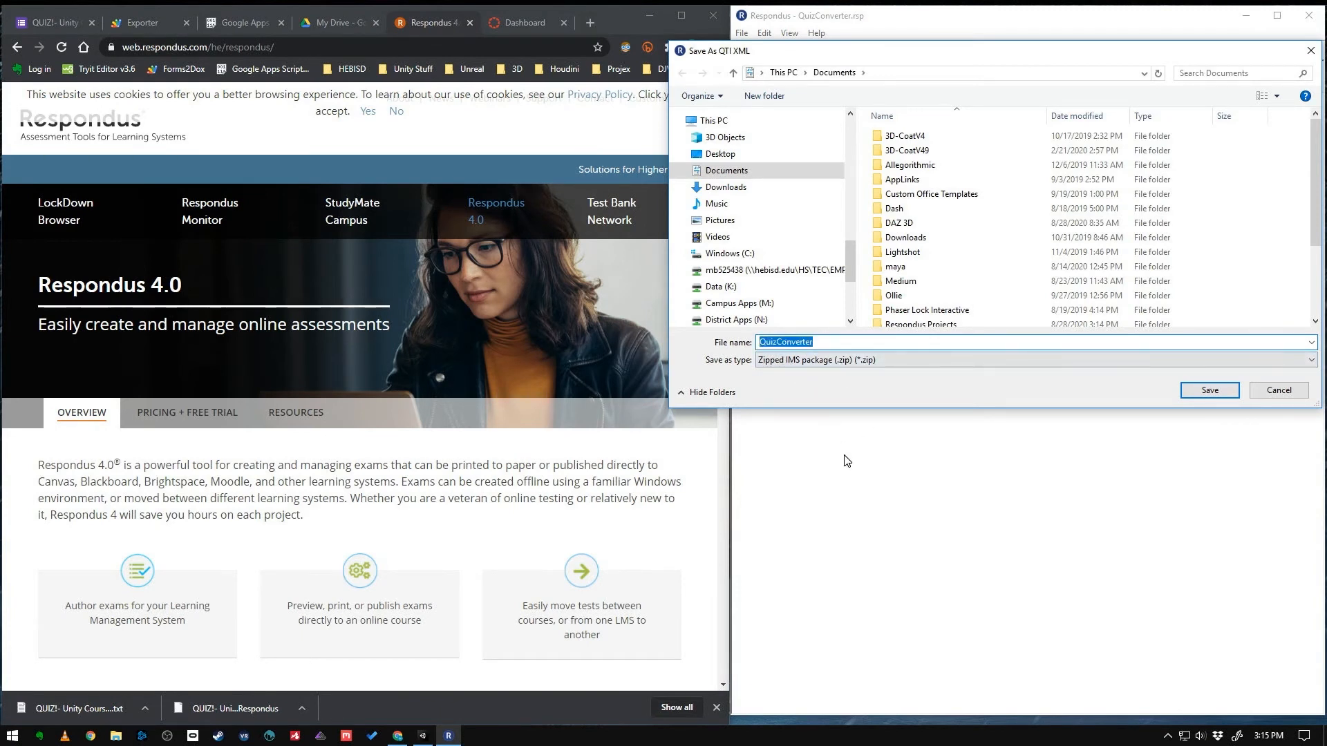
{"action": "left_click", "coordinate": [1210, 390]}
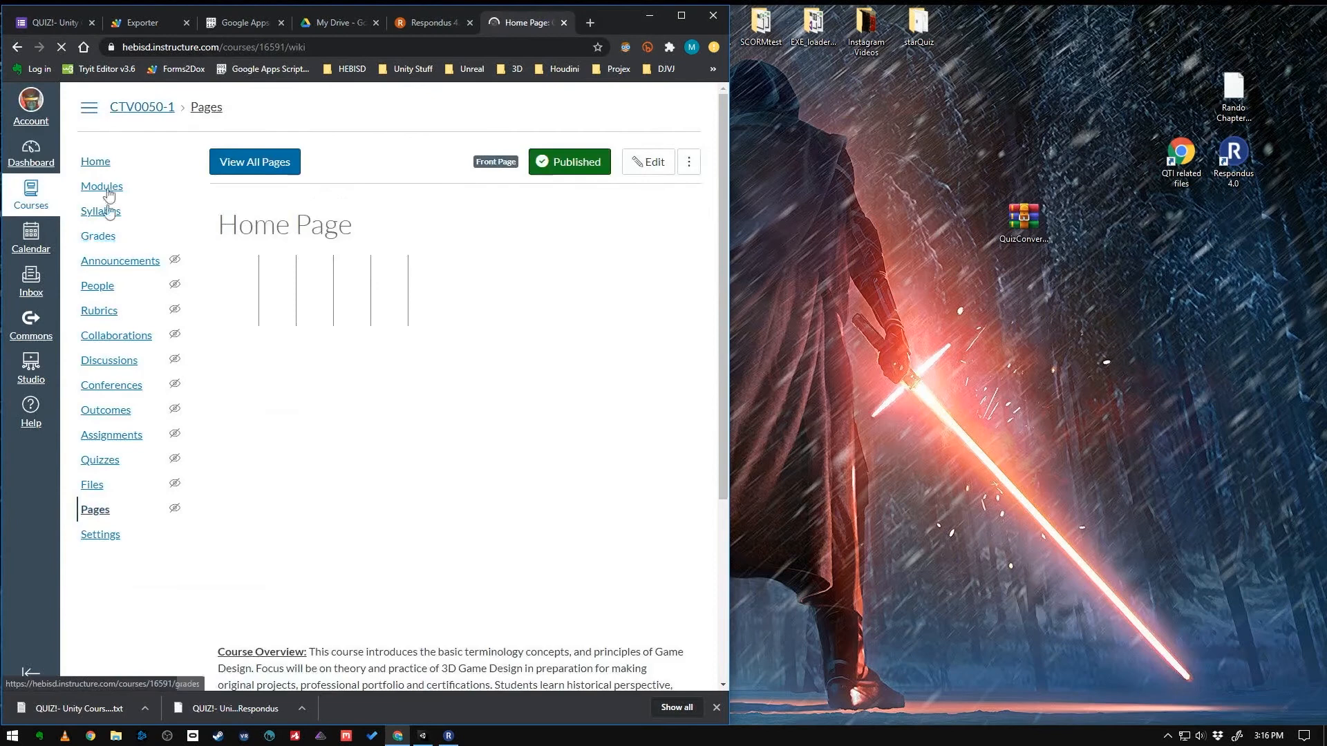
Select QuizConverter.zip as the QTI import source and opt for a new question bank
{"action": "left_click", "coordinate": [96, 161]}
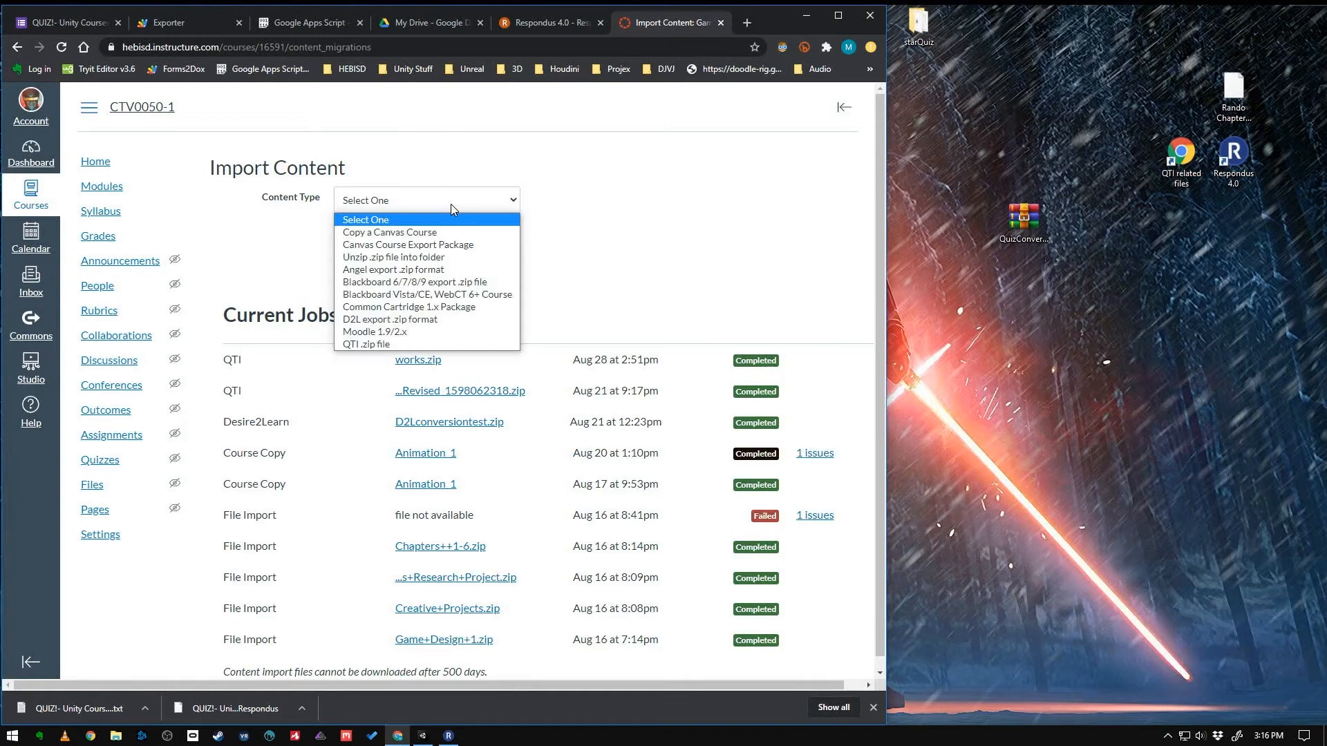
{"action": "mouse_move", "coordinate": [396, 349]}
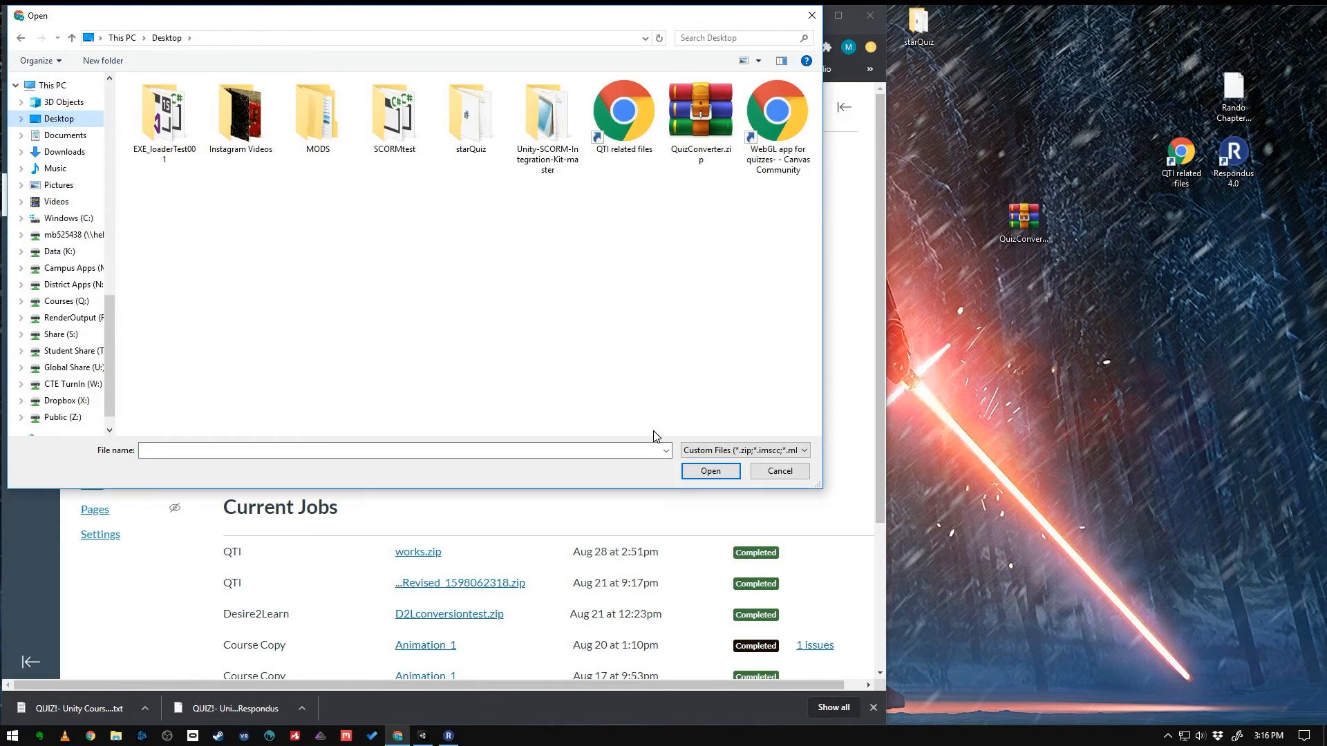
{"action": "left_click", "coordinate": [700, 110]}
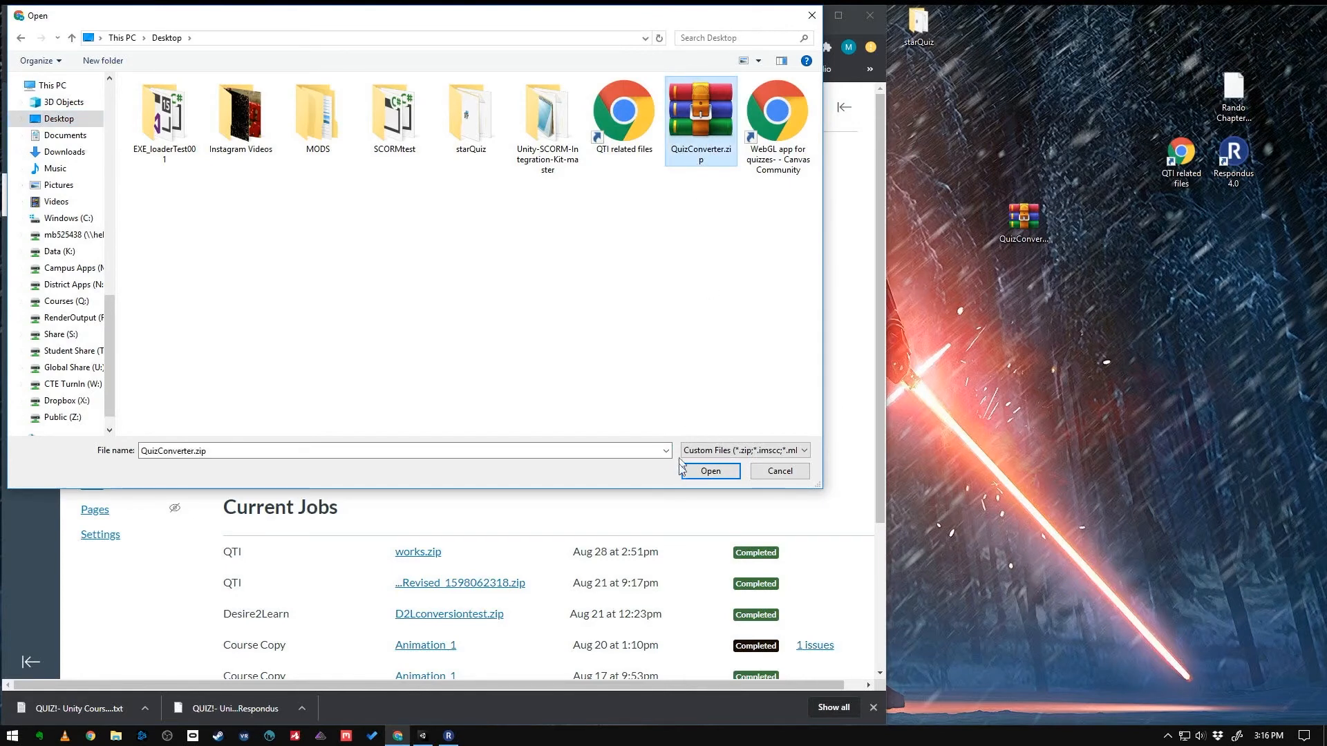
{"action": "left_click", "coordinate": [711, 470]}
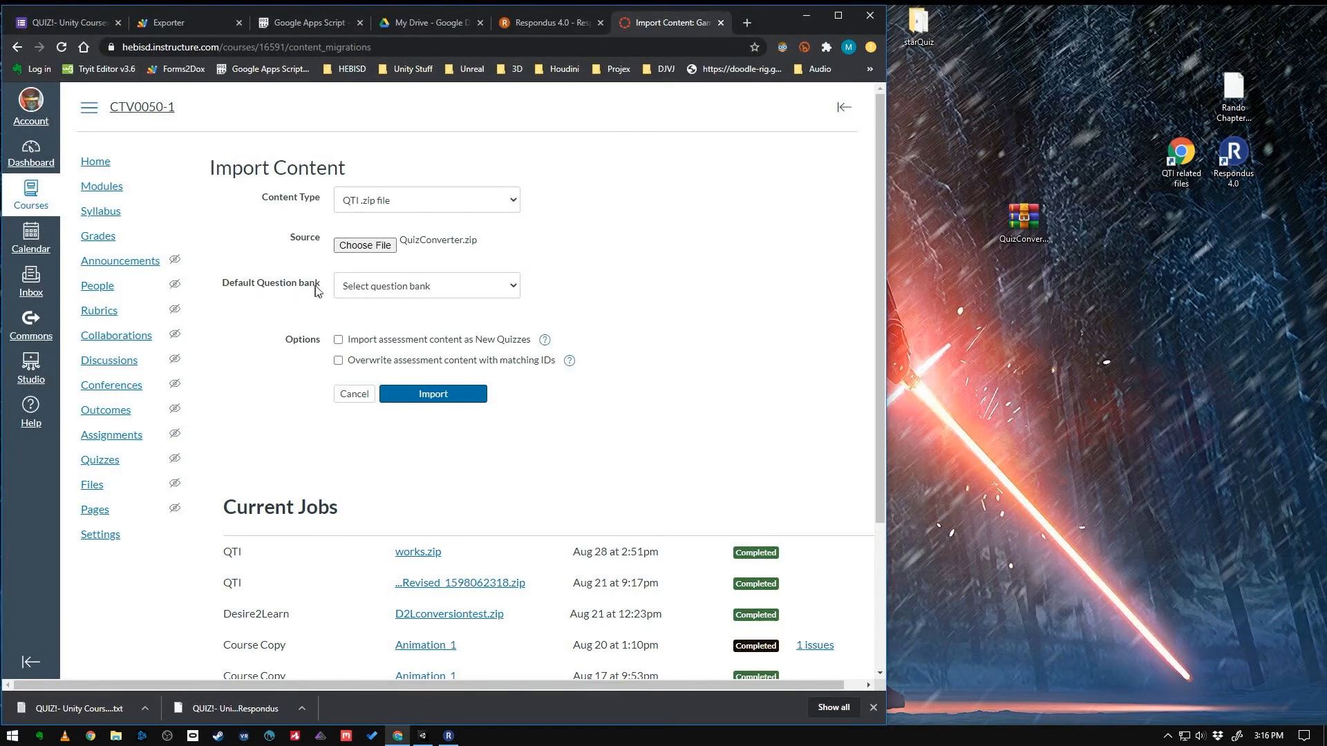
{"action": "left_click", "coordinate": [426, 286]}
{"action": "type", "text": "from"}
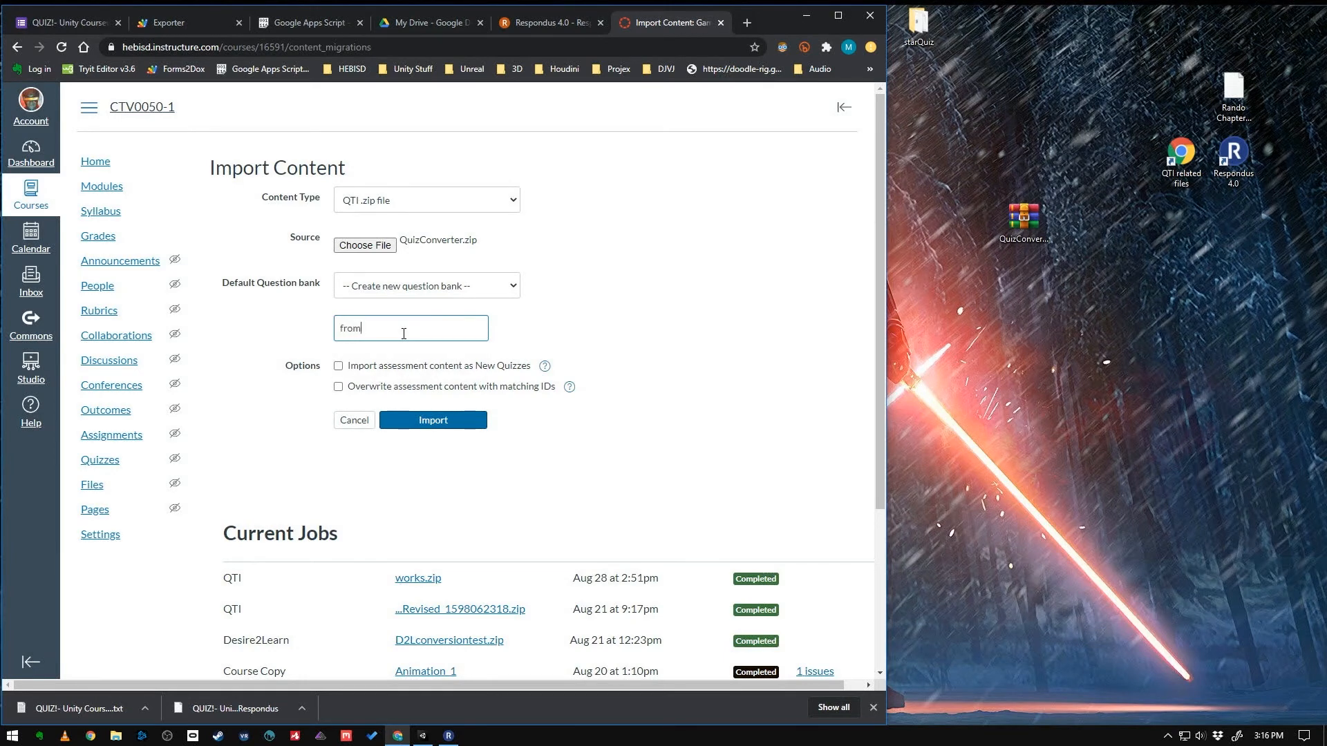
Name the new question bank fromRespondus and import as classic quizzes, not New Quizzes
{"action": "type", "text": "Respondus"}
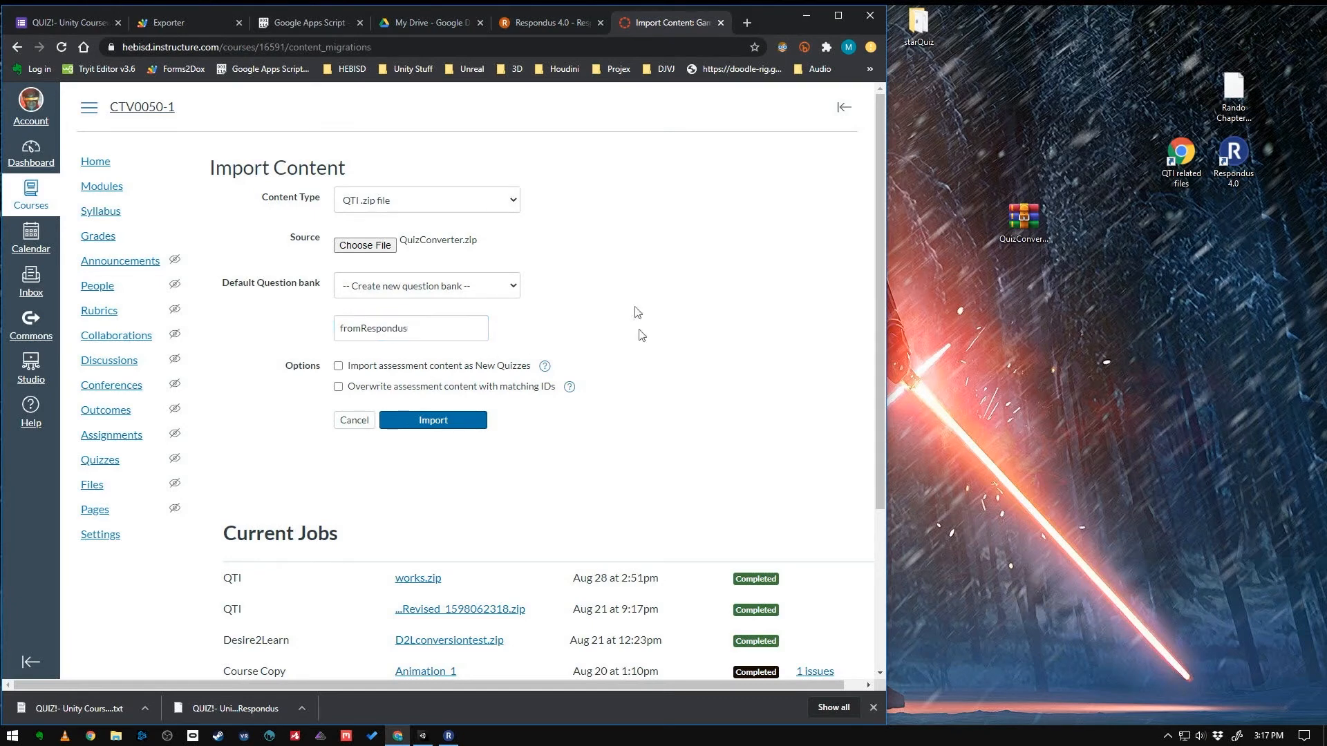
{"action": "mouse_move", "coordinate": [264, 397]}
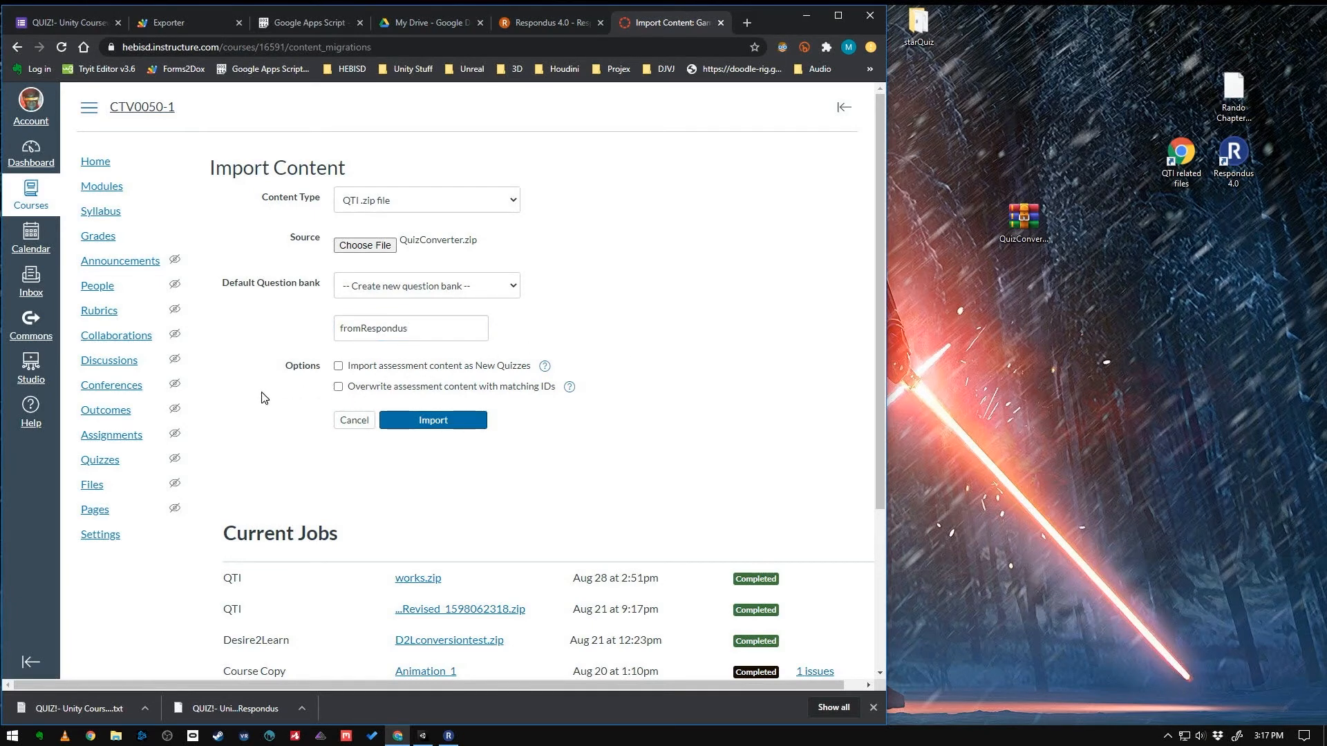
{"action": "left_click", "coordinate": [338, 366]}
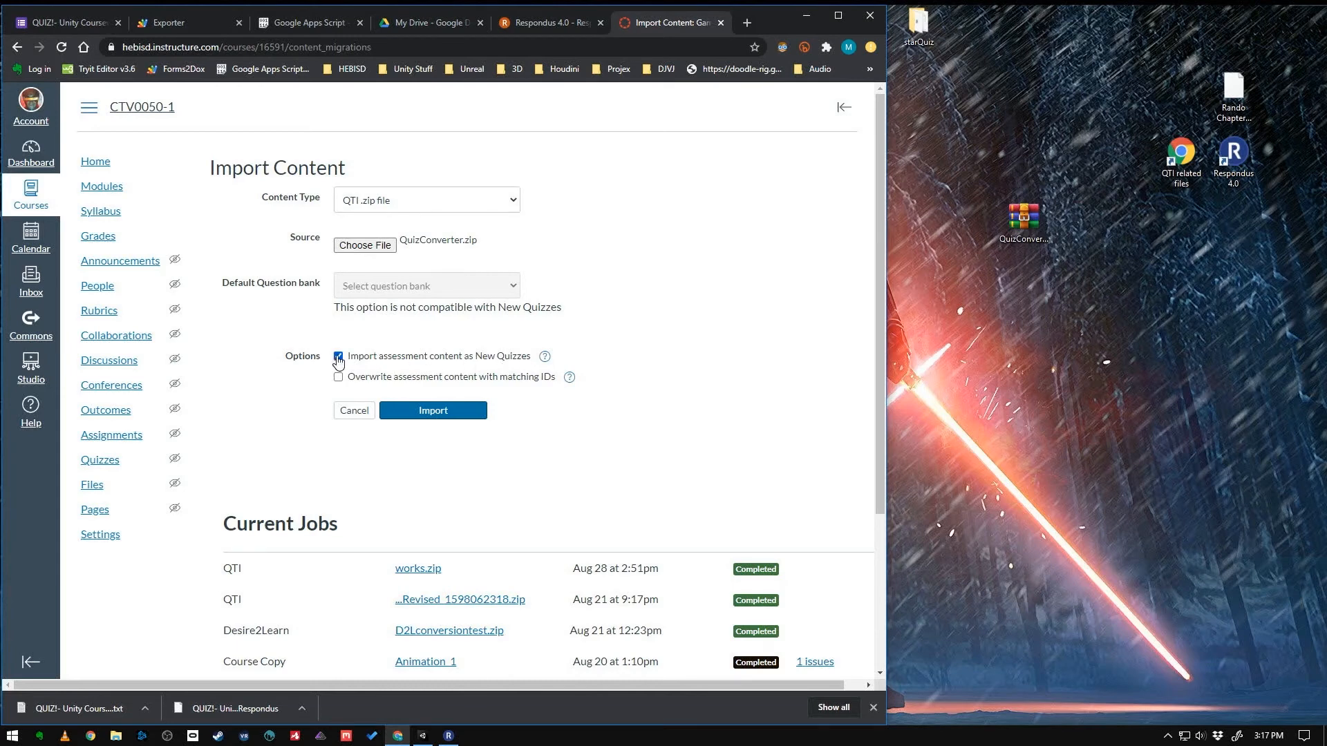
{"action": "left_click", "coordinate": [434, 411]}
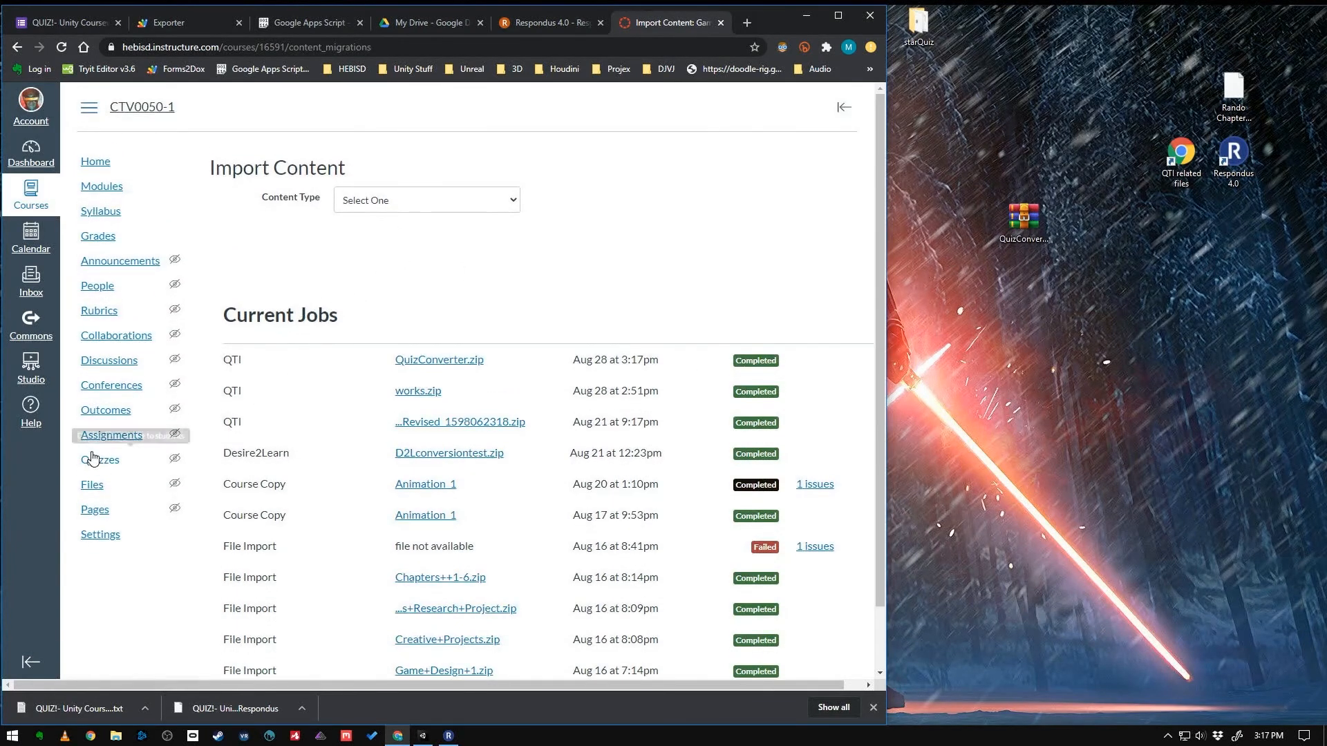
Review the imported QuizConverter quiz (unpublished, 10 points, 10 questions), then return to Quizzes
{"action": "left_click", "coordinate": [100, 459]}
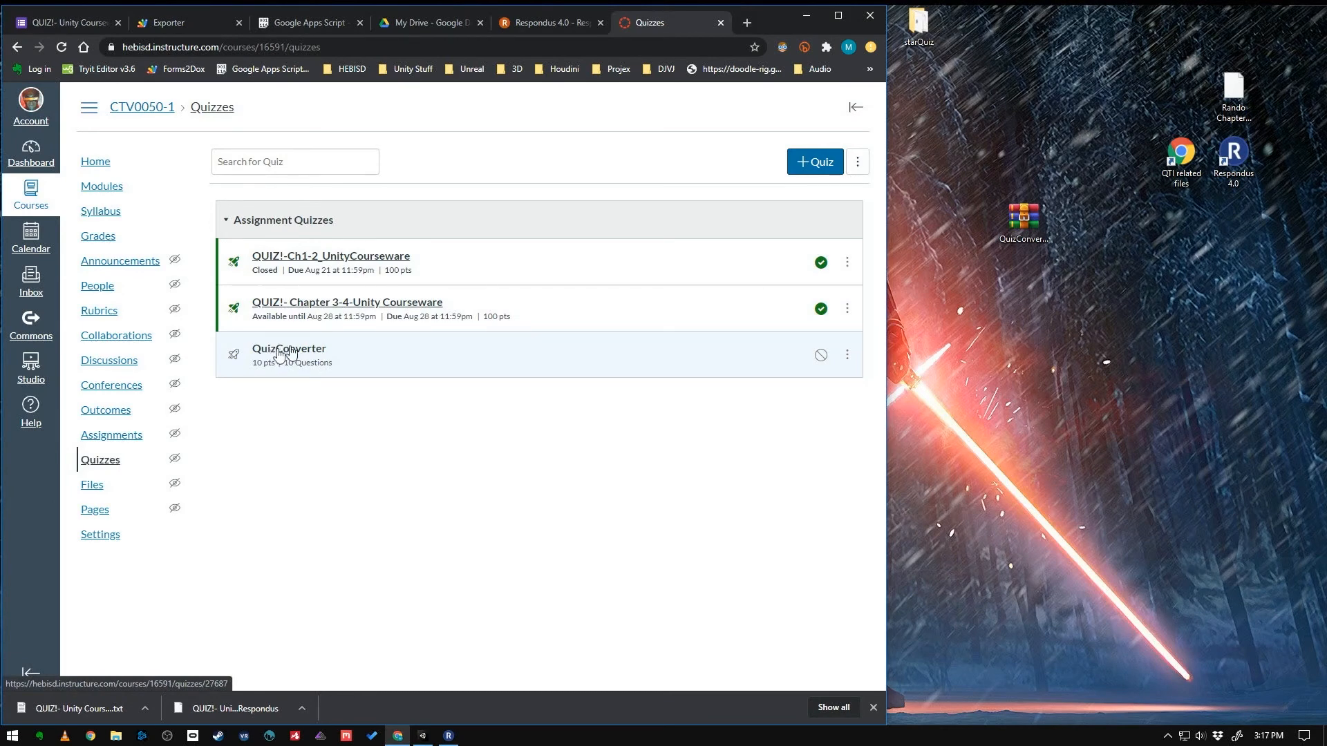
{"action": "left_click", "coordinate": [289, 348]}
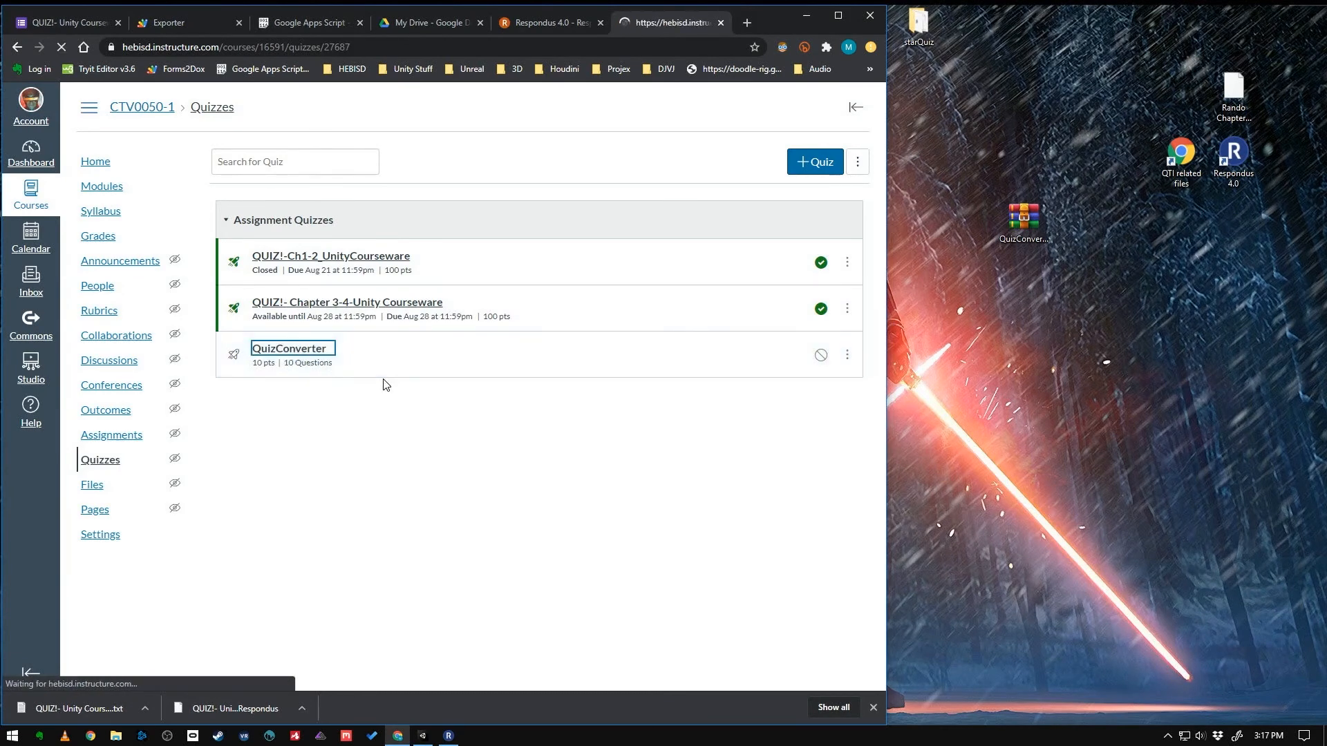
{"action": "left_click", "coordinate": [289, 348]}
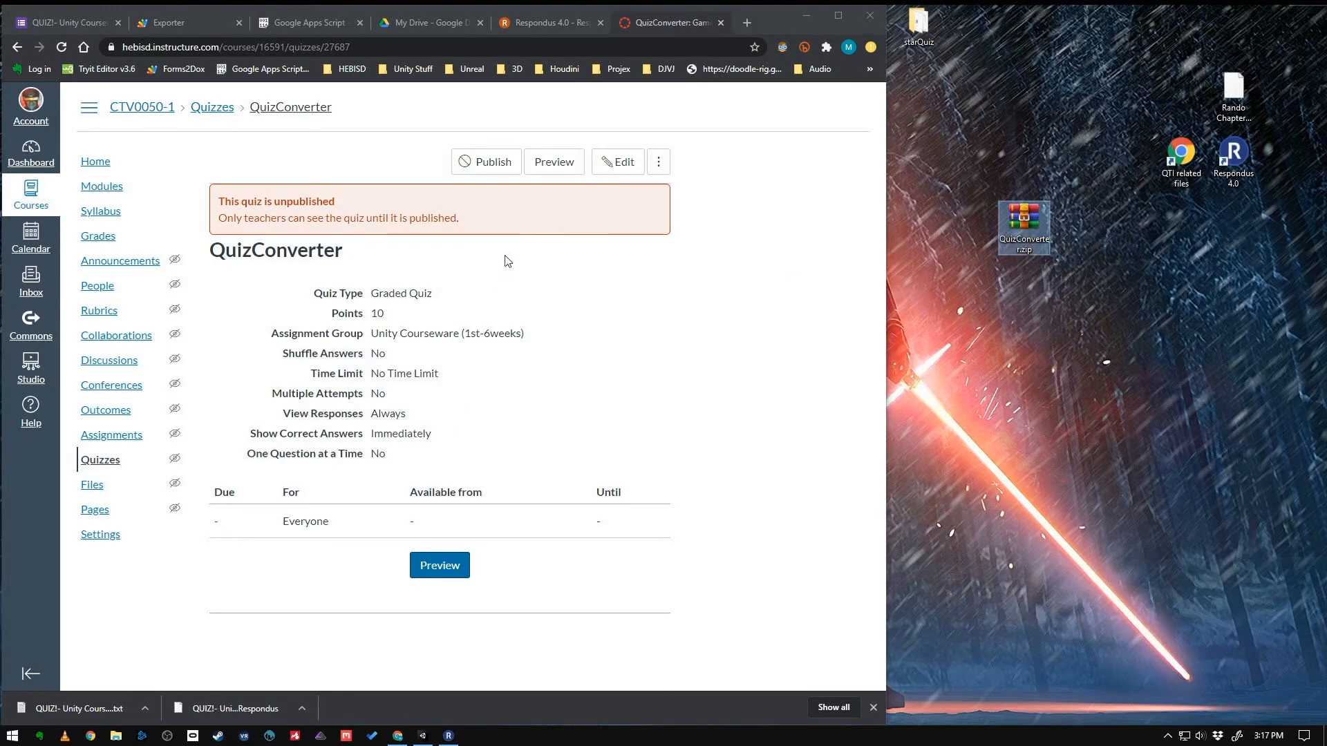
{"action": "left_click", "coordinate": [212, 107]}
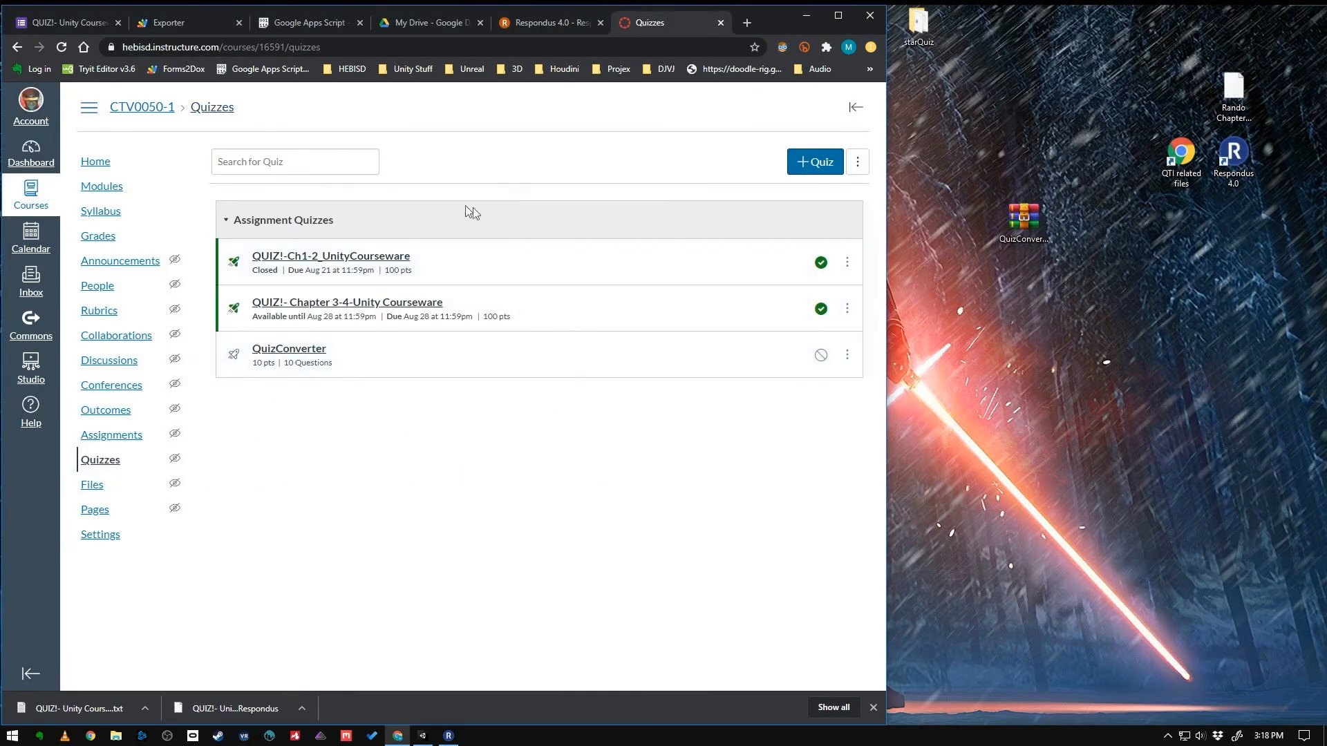
{"action": "mouse_move", "coordinate": [231, 362]}
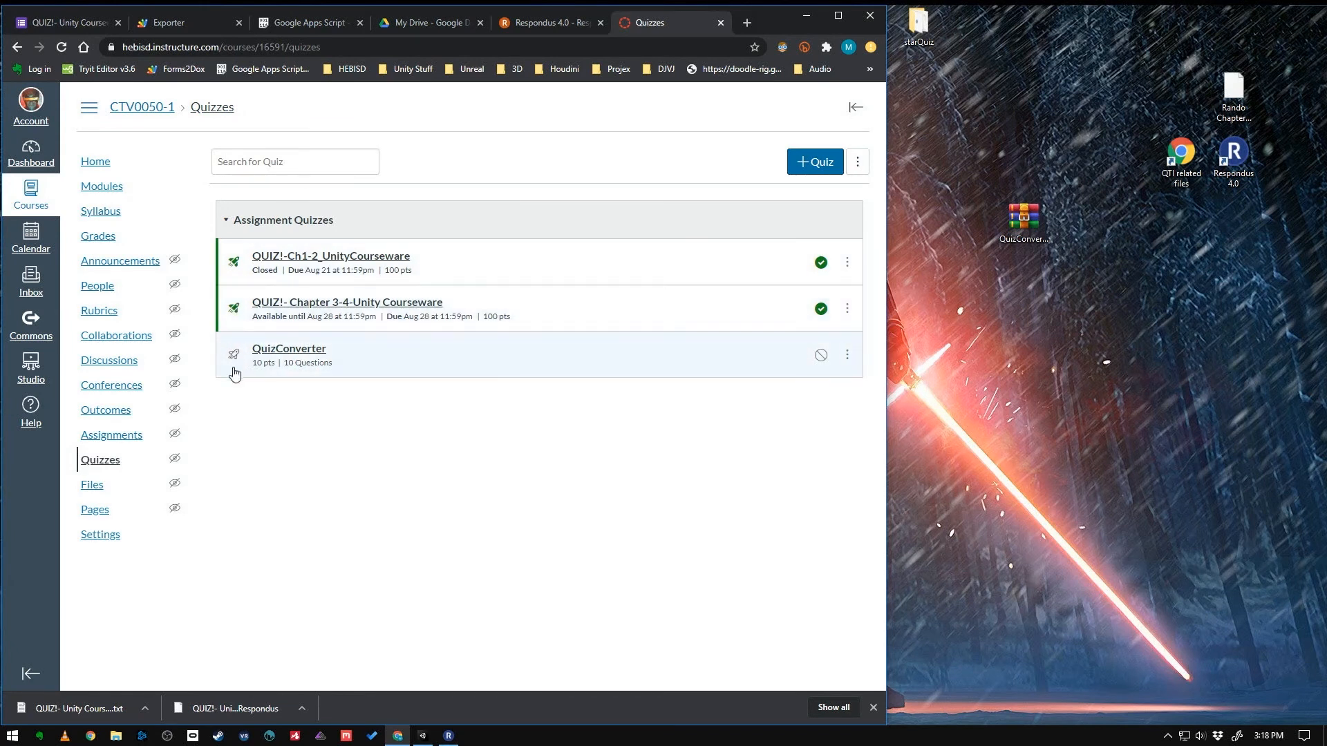
{"action": "mouse_move", "coordinate": [821, 356]}
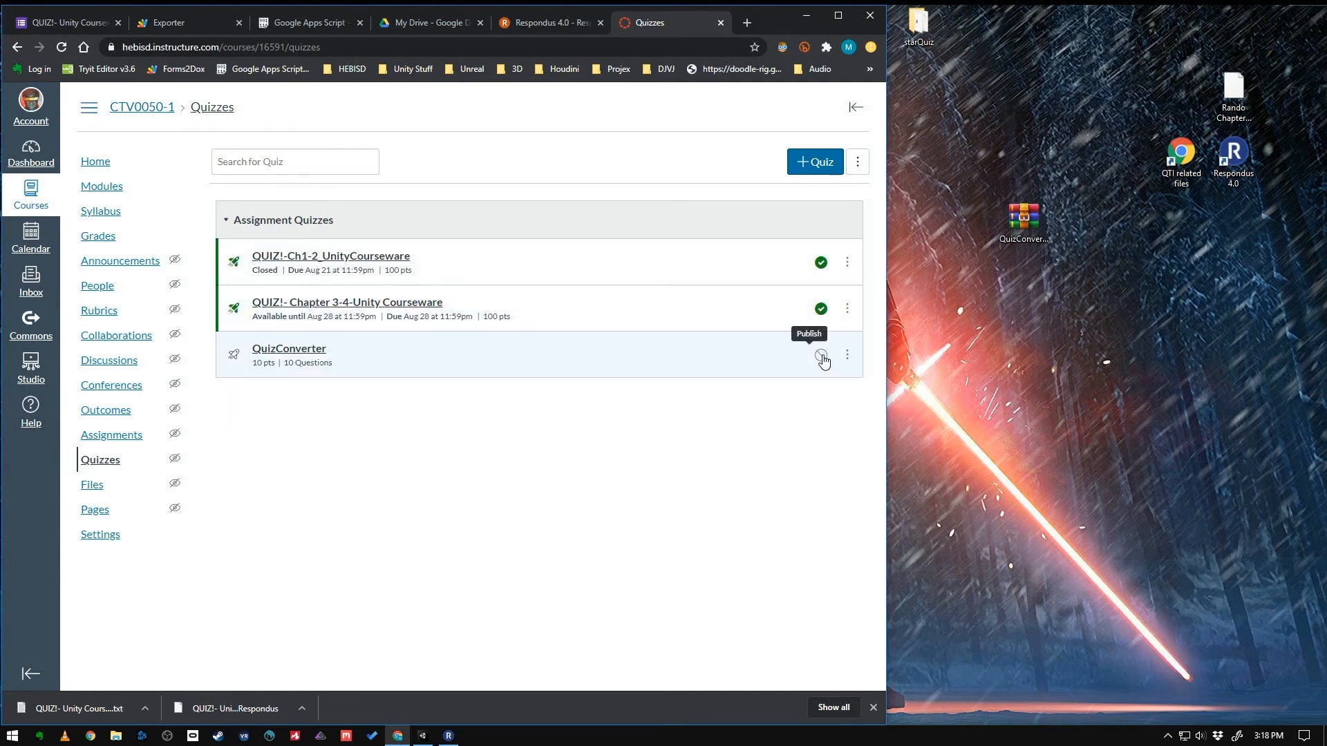
Choose Migrate from the QuizConverter quiz's options menu
{"action": "left_click", "coordinate": [821, 358]}
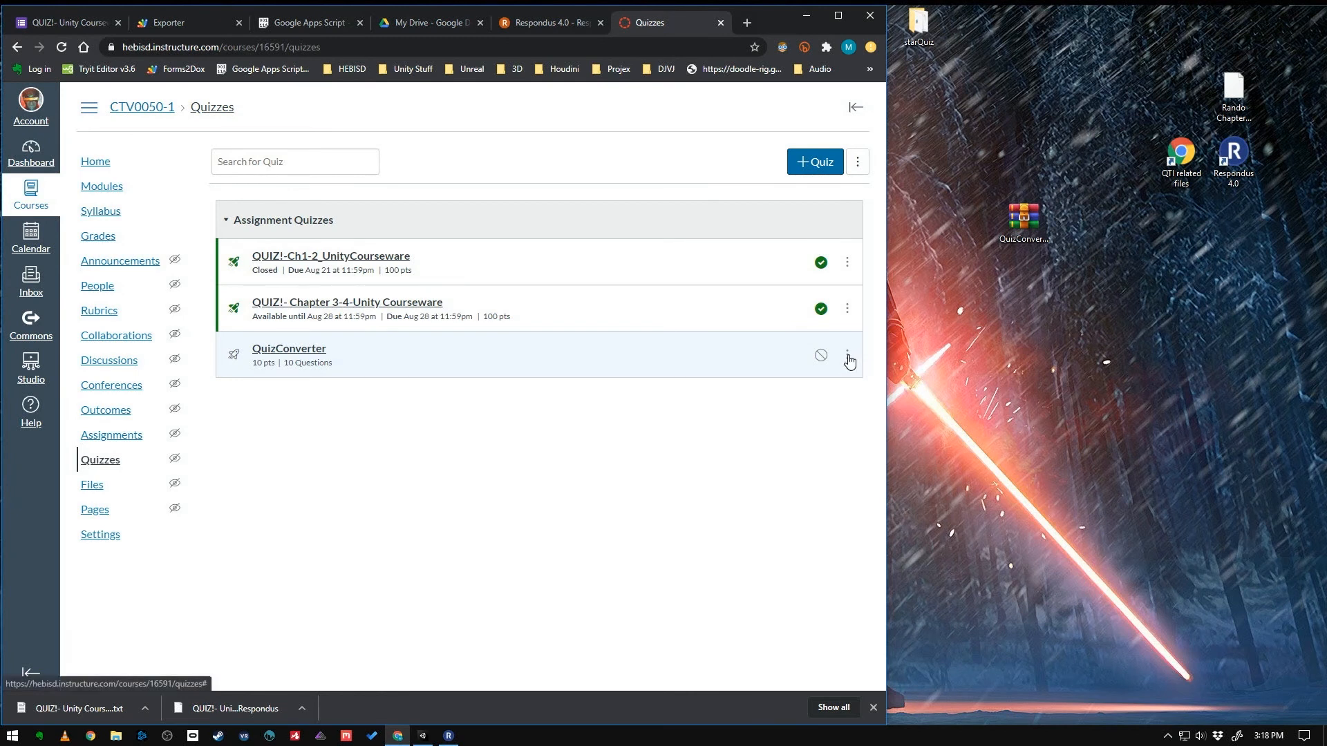
{"action": "left_click", "coordinate": [847, 355]}
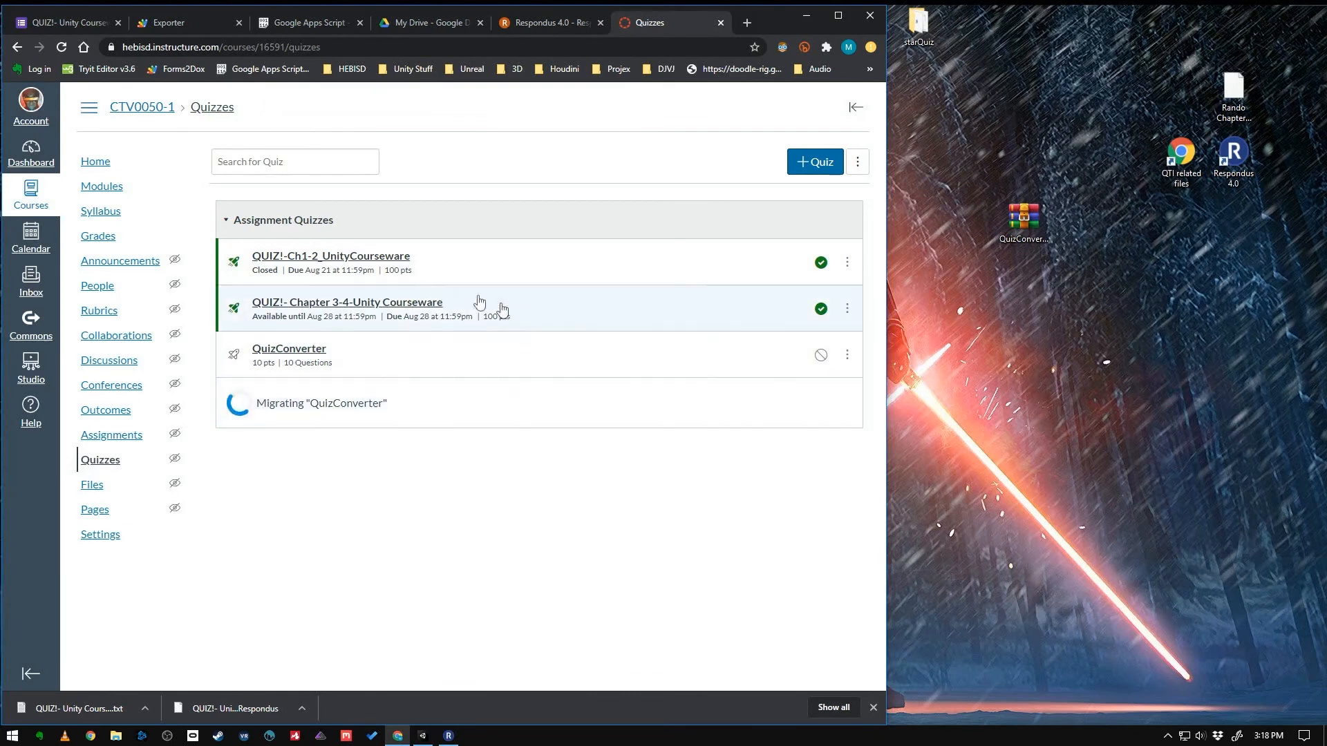
{"action": "mouse_move", "coordinate": [497, 541]}
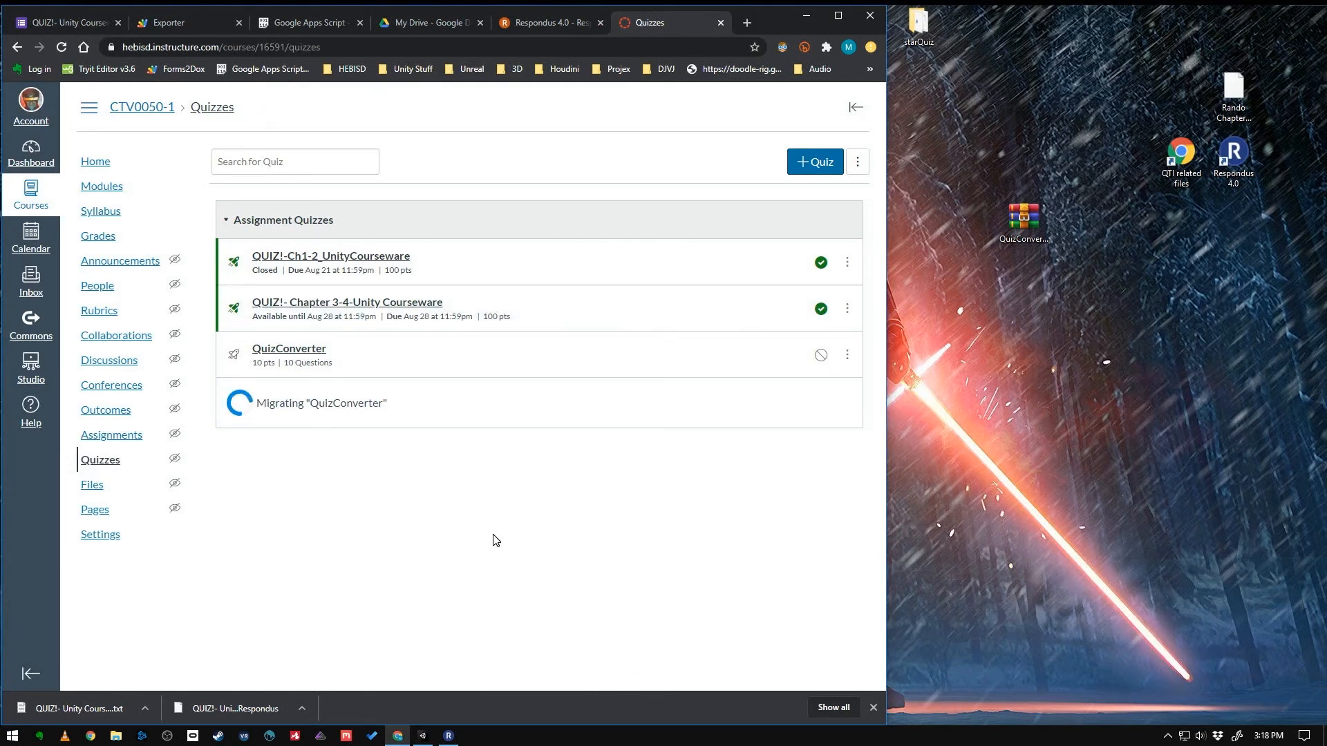
{"action": "mouse_move", "coordinate": [482, 497]}
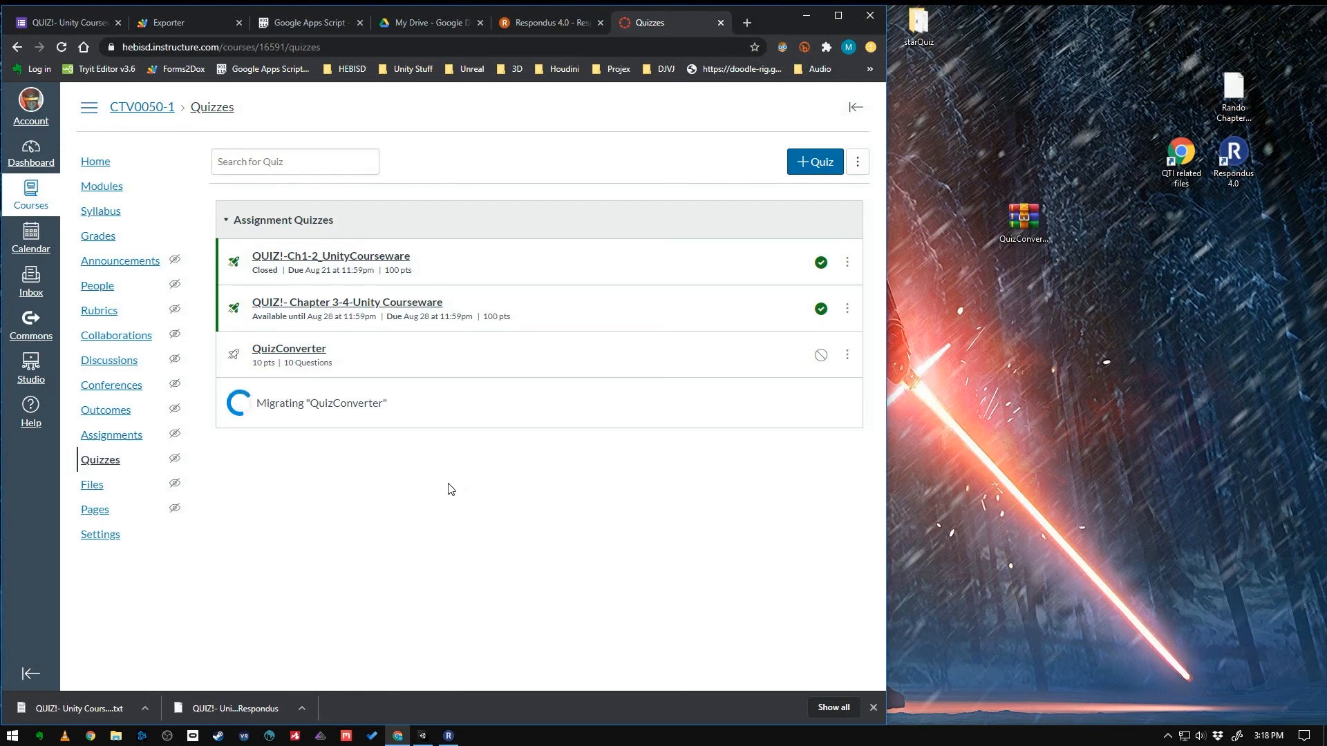
{"action": "mouse_move", "coordinate": [434, 481]}
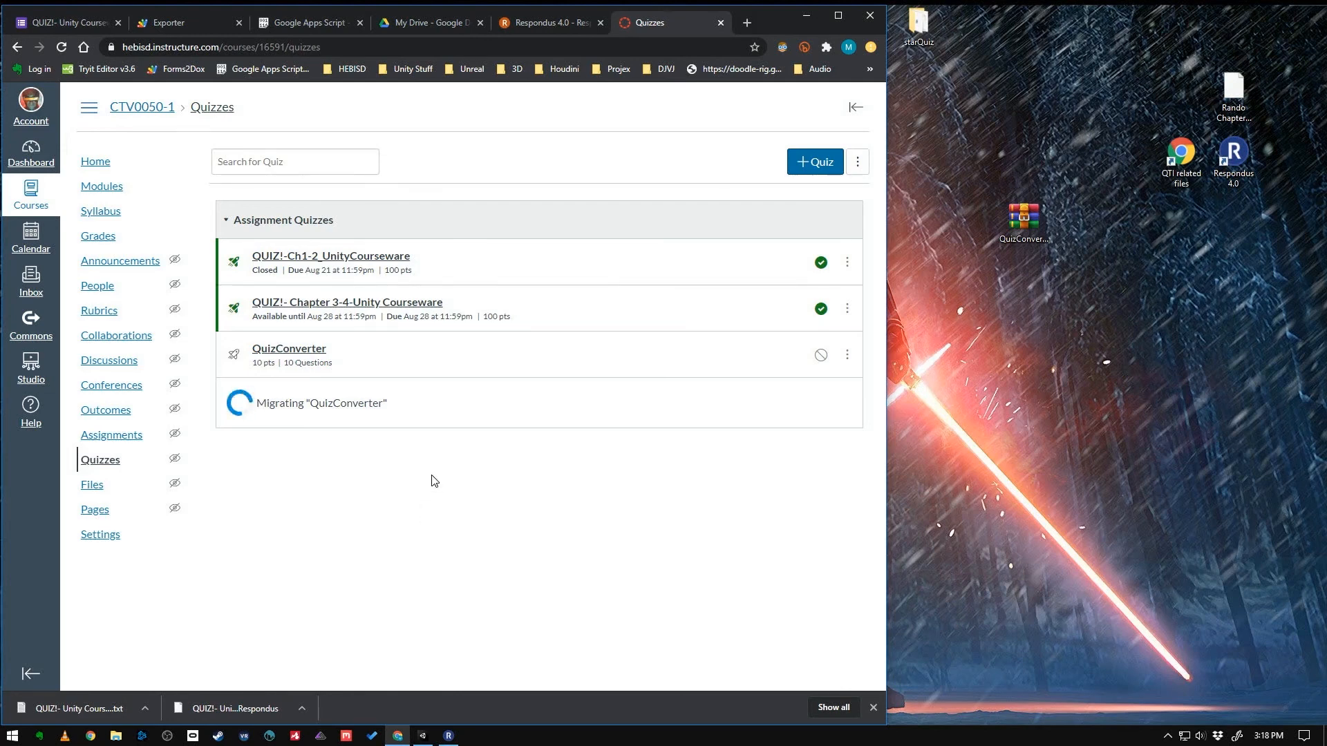